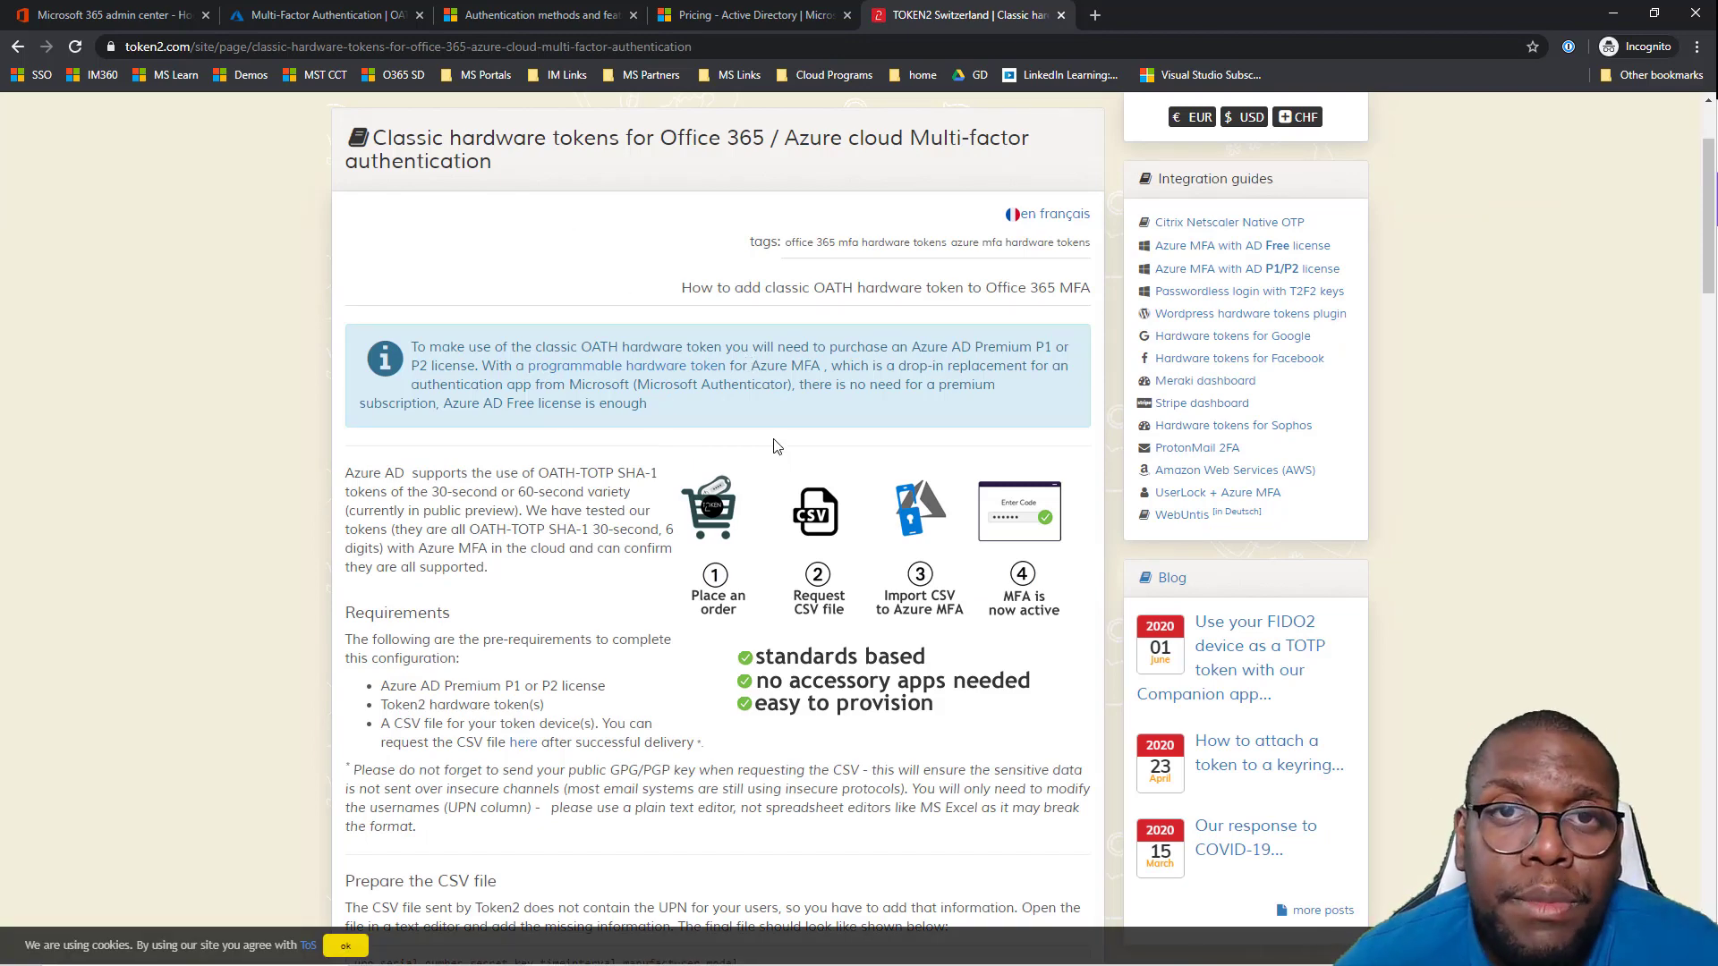
# - Read the guide's CSV format, highlight the UPN example, and reach the 'Import the CSV file' section
pyautogui.scroll(-3)
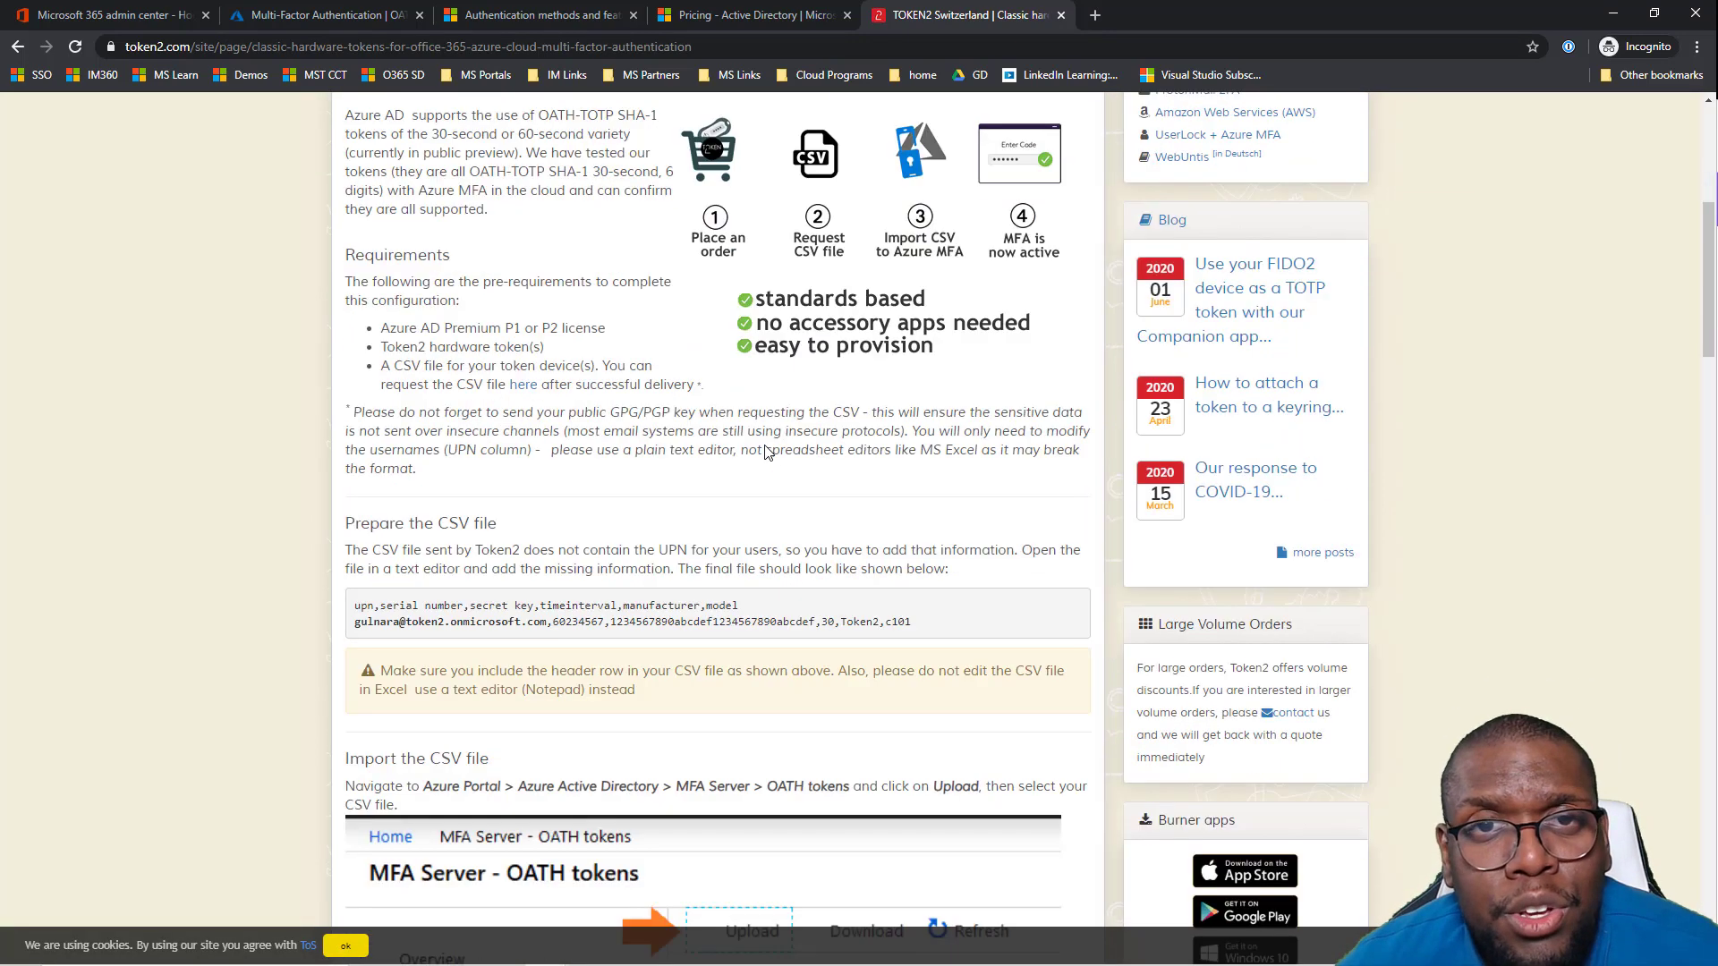
pyautogui.scroll(-3)
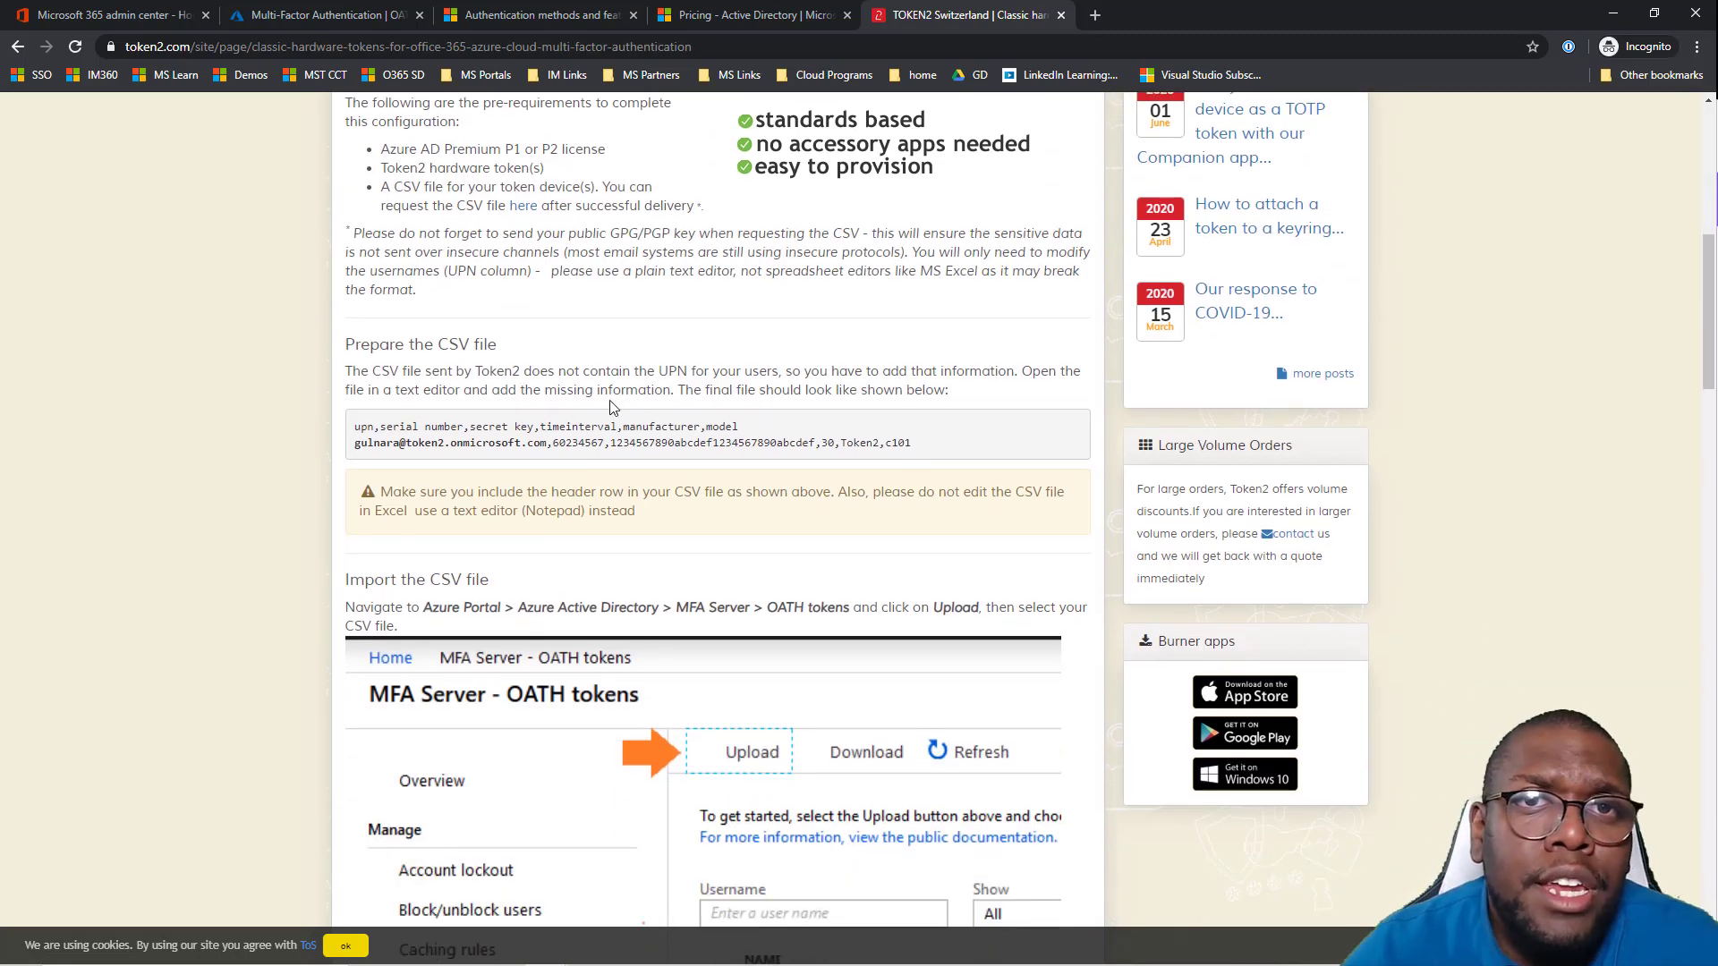
pyautogui.scroll(-3)
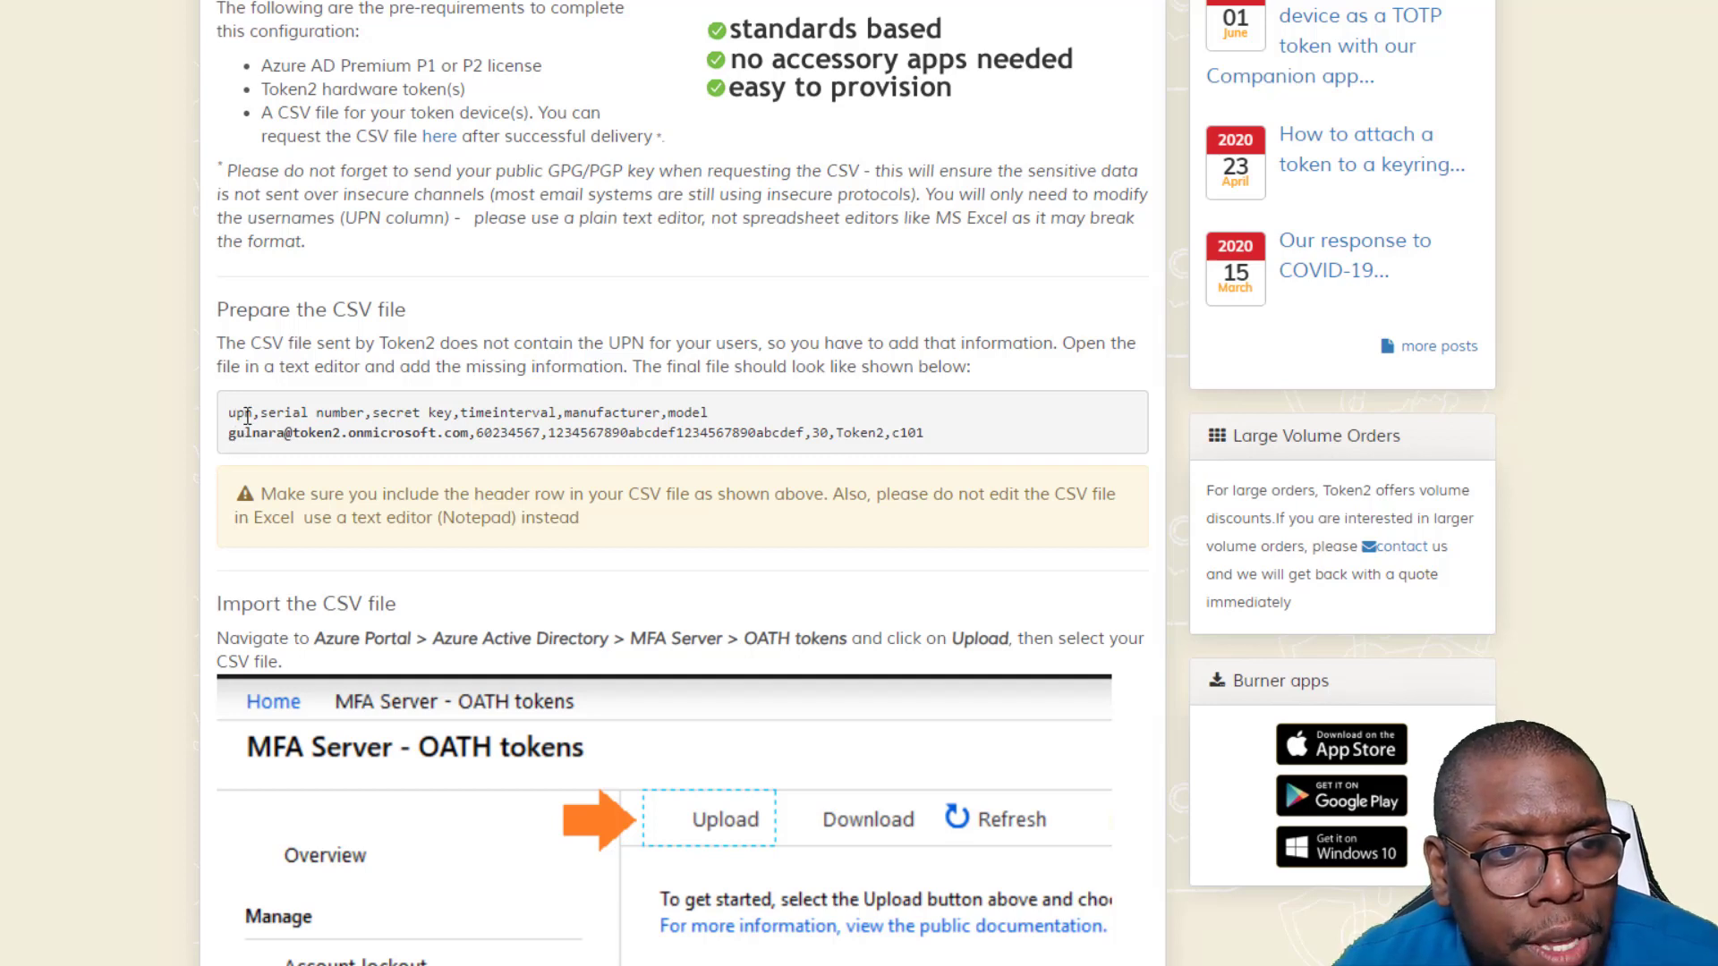
pyautogui.moveTo(225, 433); pyautogui.dragTo(467, 433)
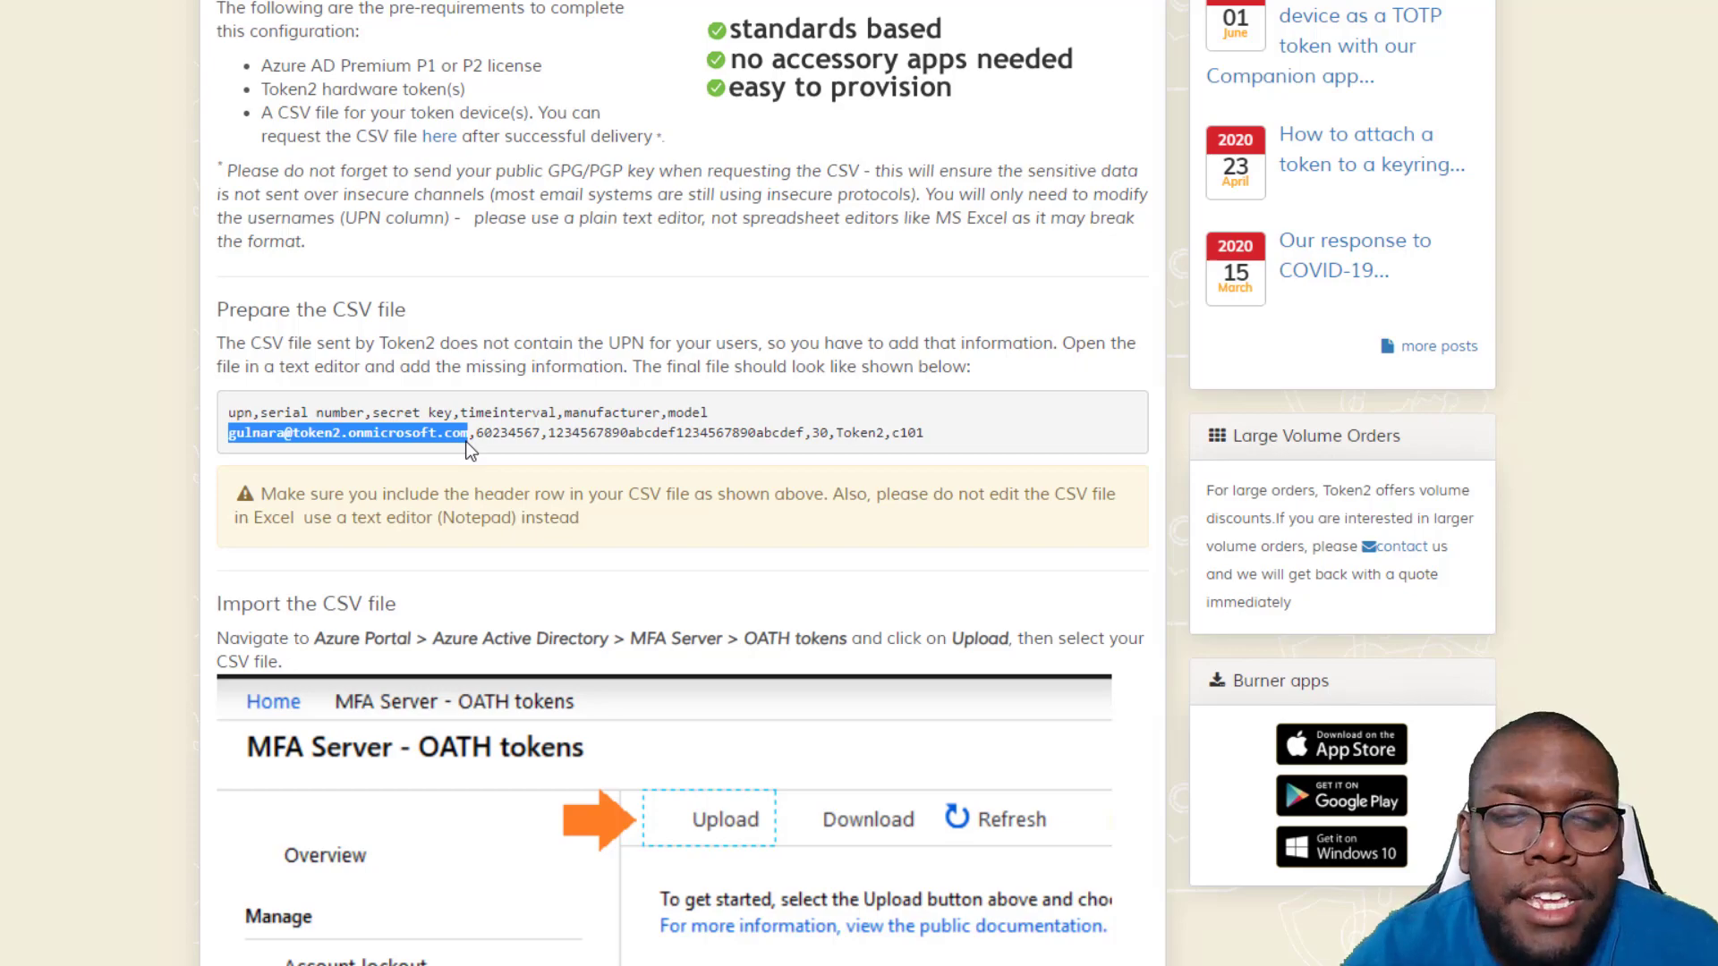
pyautogui.scroll(-3)
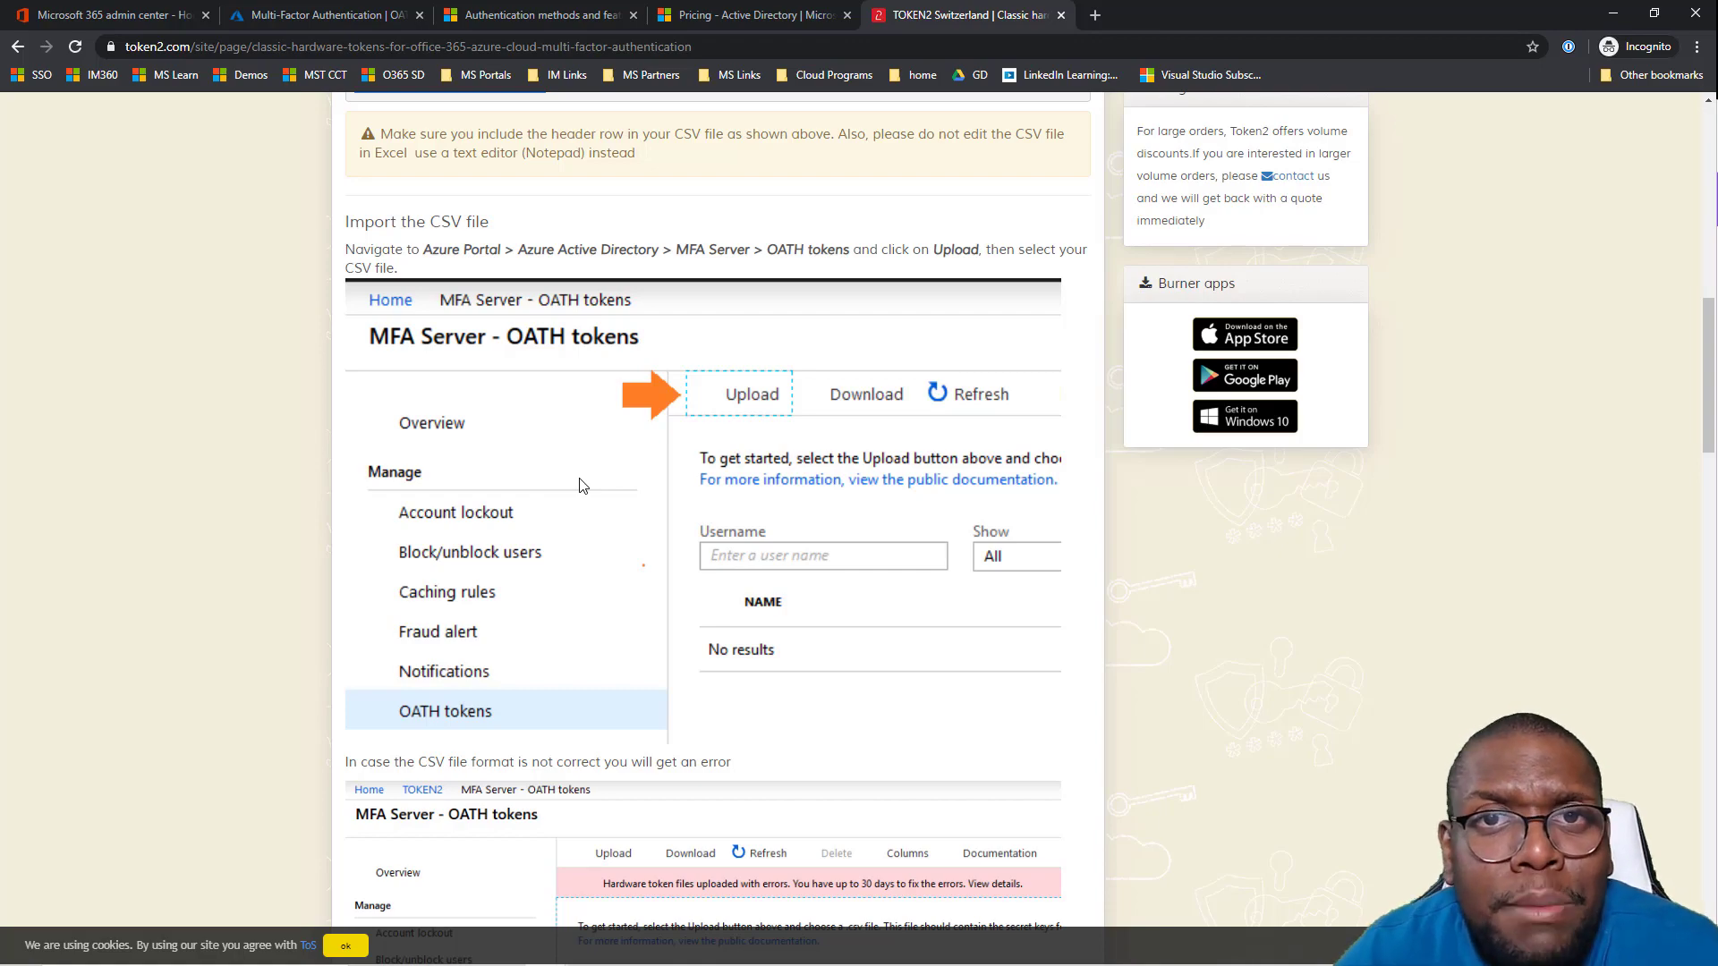
# - Switch to the Azure AD admin center's Authentication methods policy blade
pyautogui.click(324, 14)
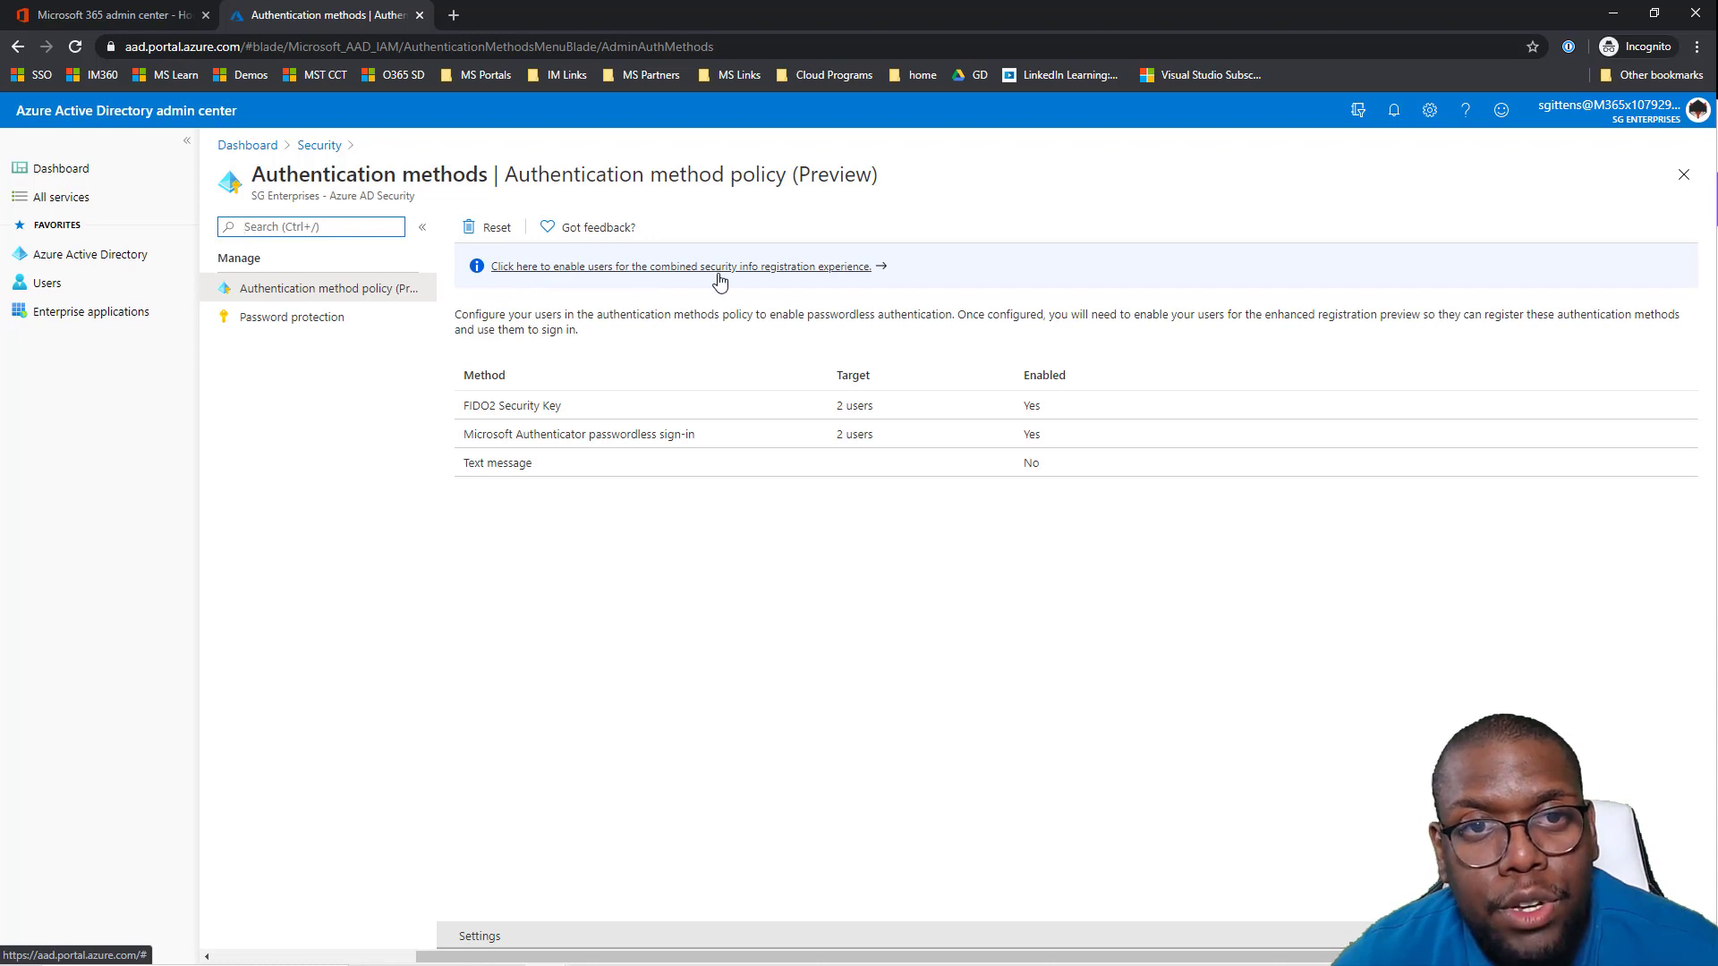
# - View the combined security info registration preview settings, confirming they apply to All users
pyautogui.click(682, 266)
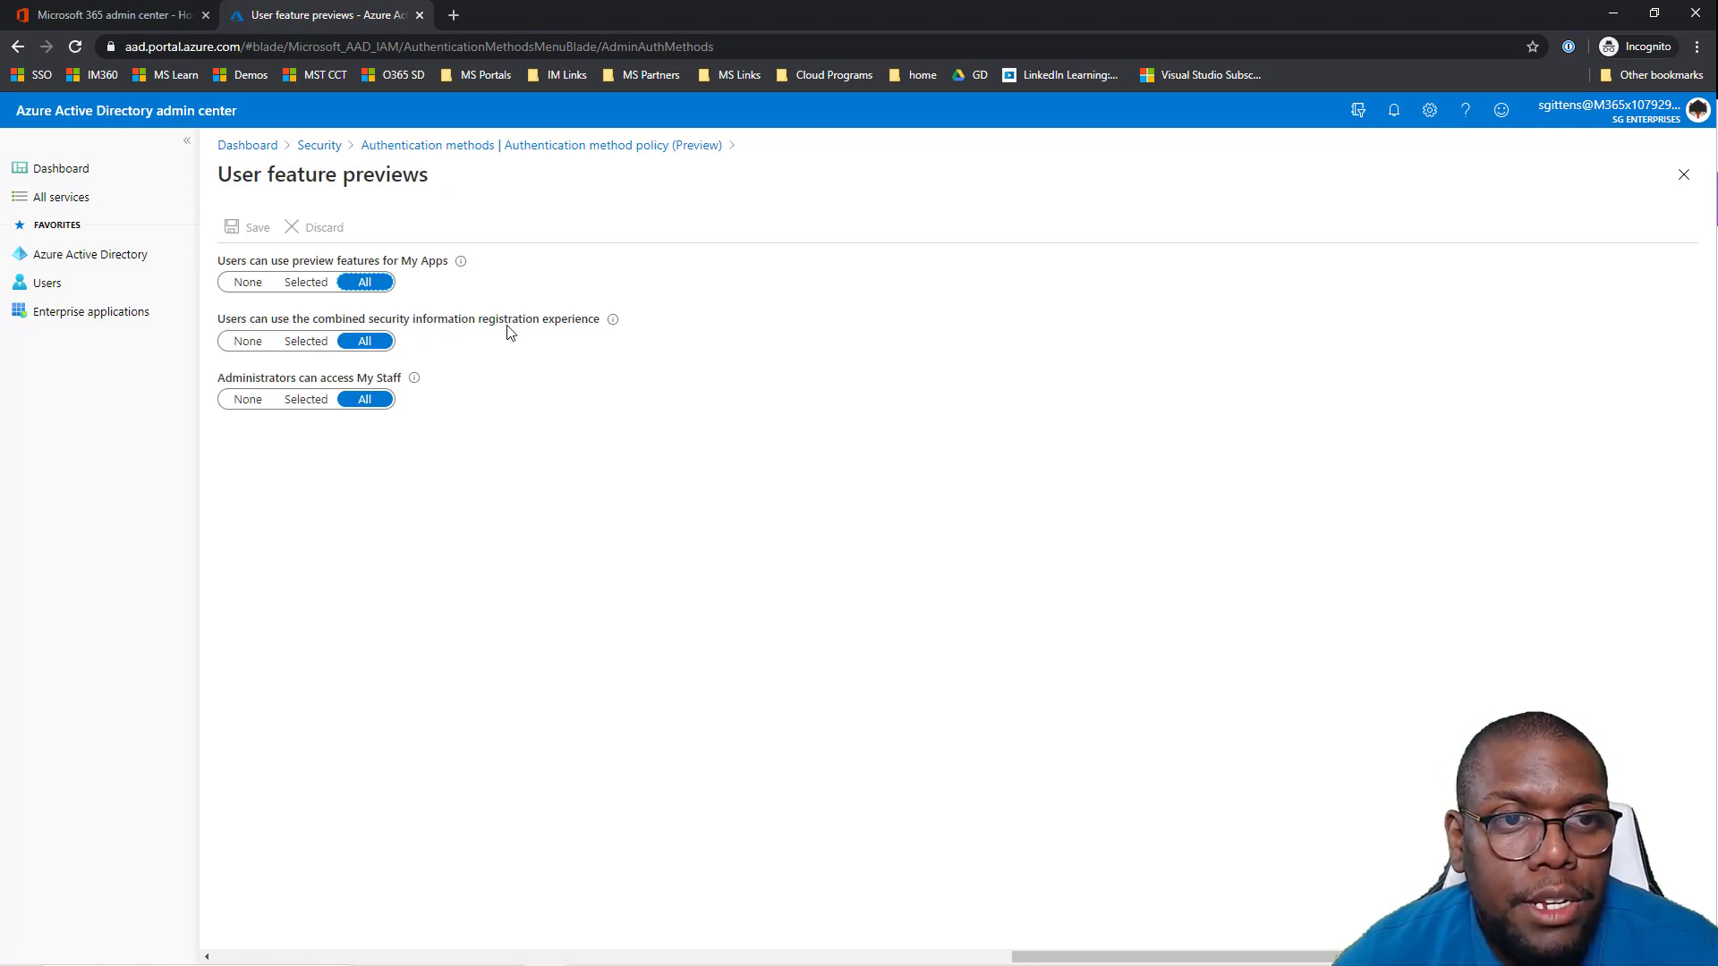
pyautogui.moveTo(579, 333)
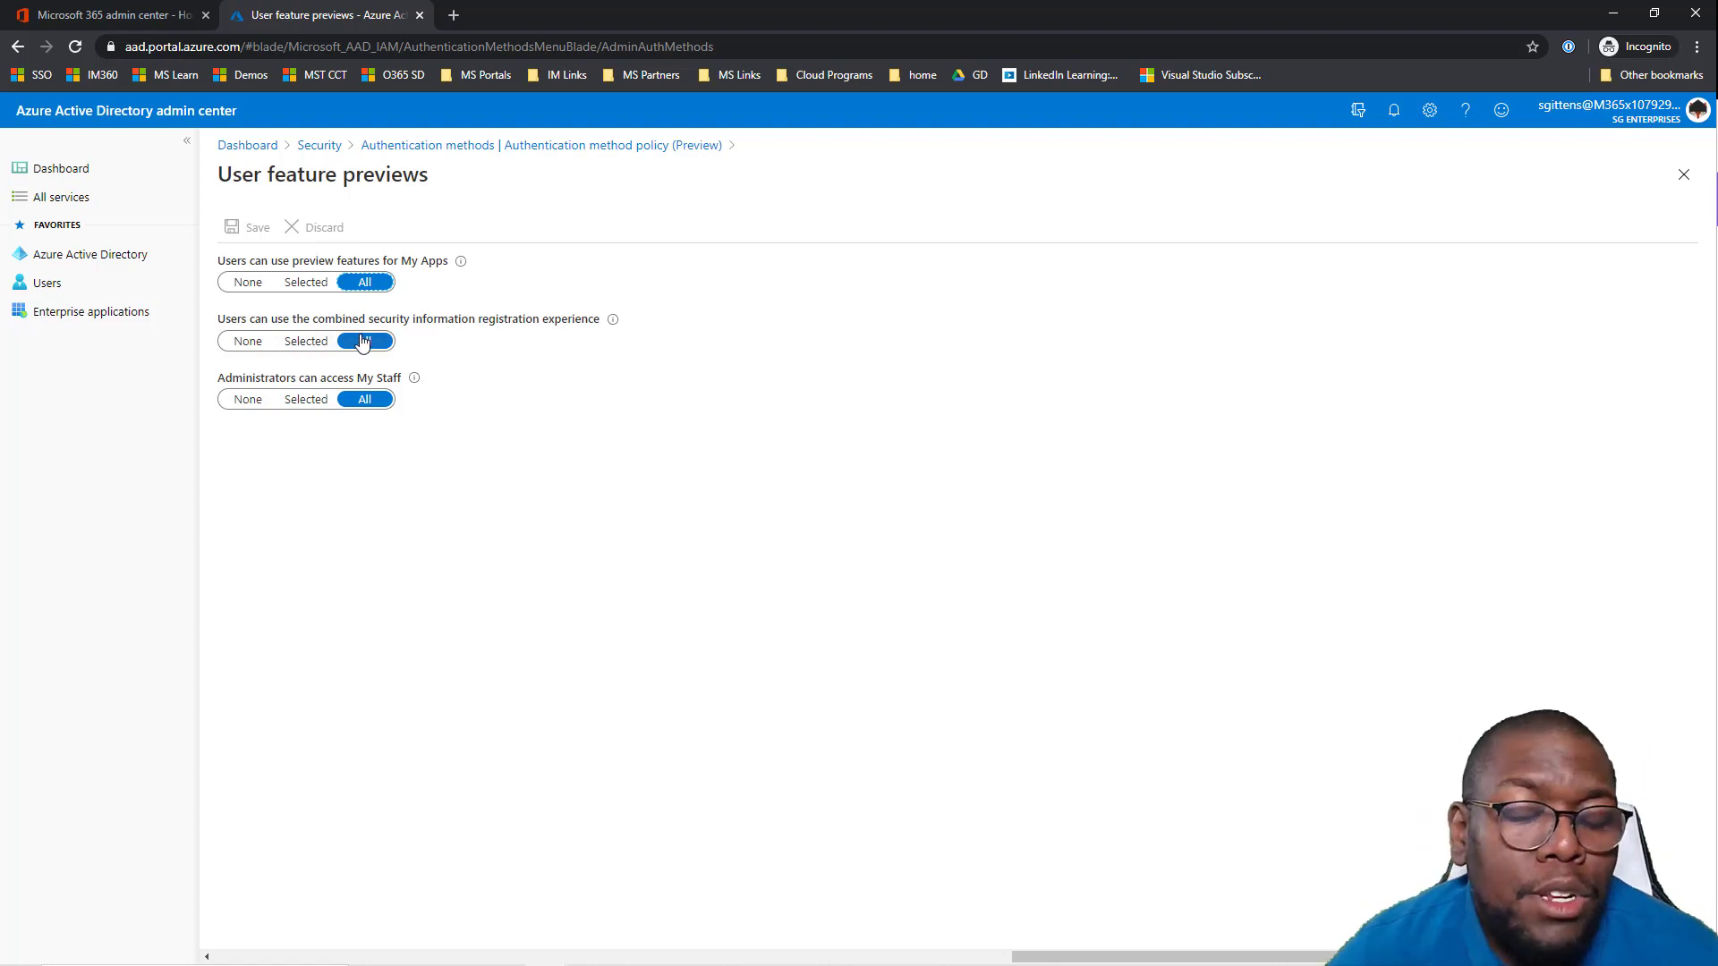
pyautogui.moveTo(294, 306)
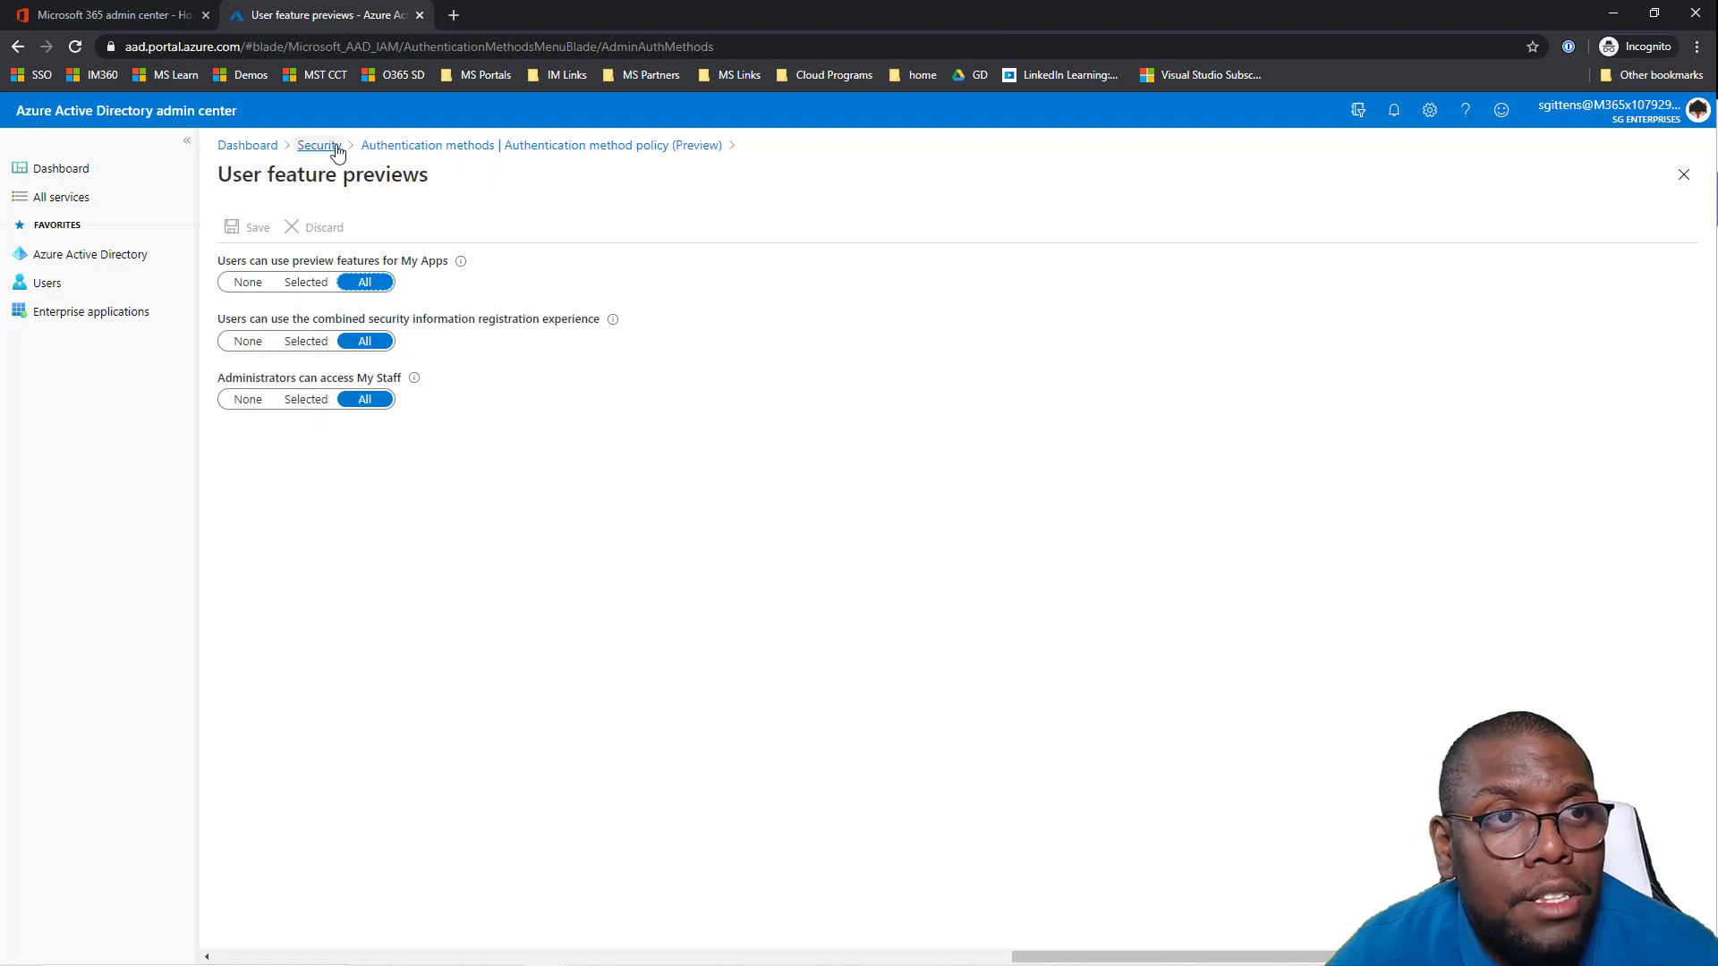
# - Navigate Security > MFA > OATH tokens to list the activated Token2 C202 hardware token
pyautogui.click(319, 145)
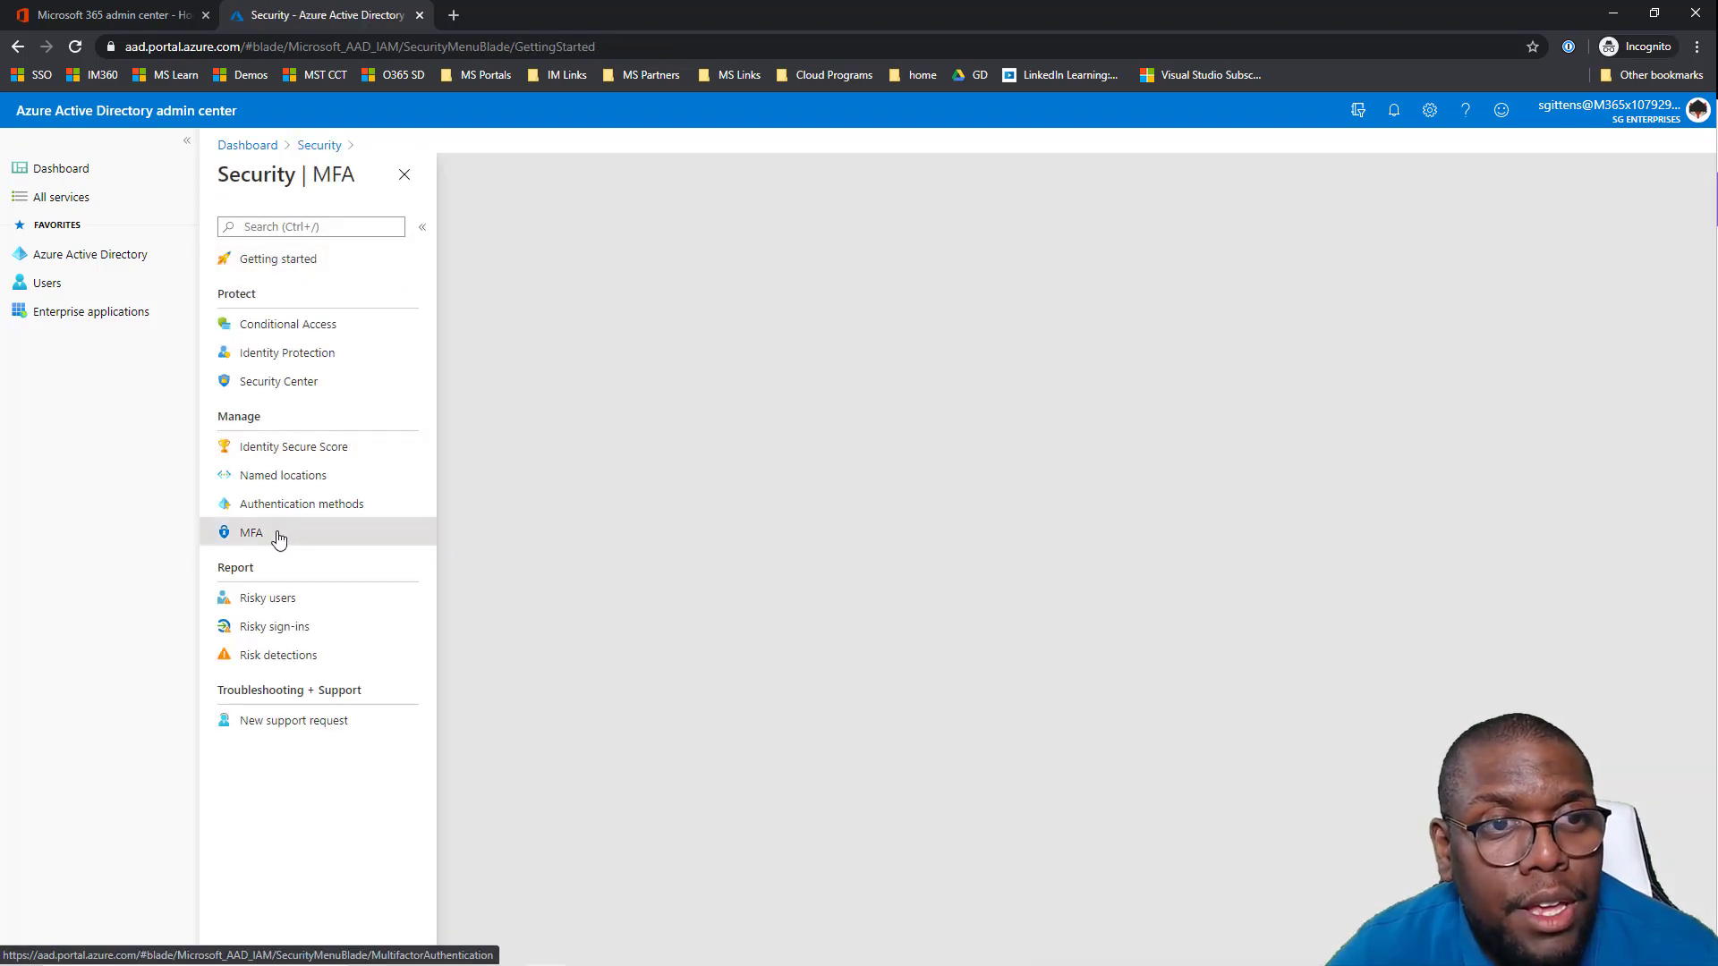
pyautogui.click(250, 533)
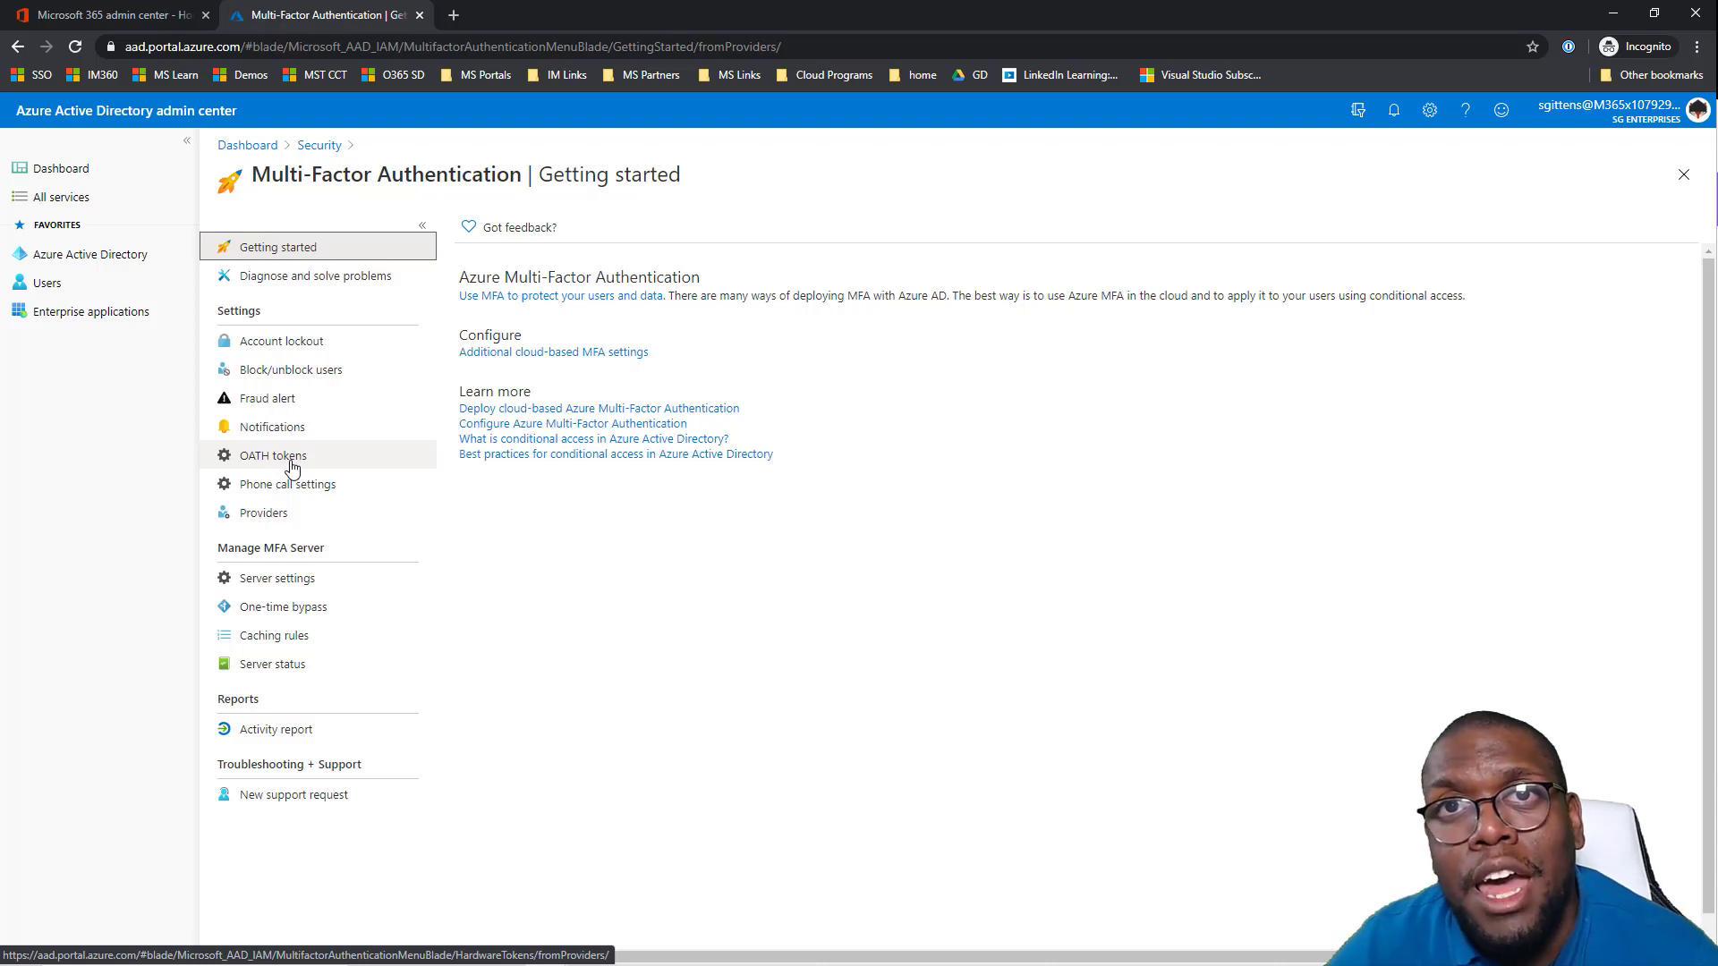
pyautogui.click(272, 454)
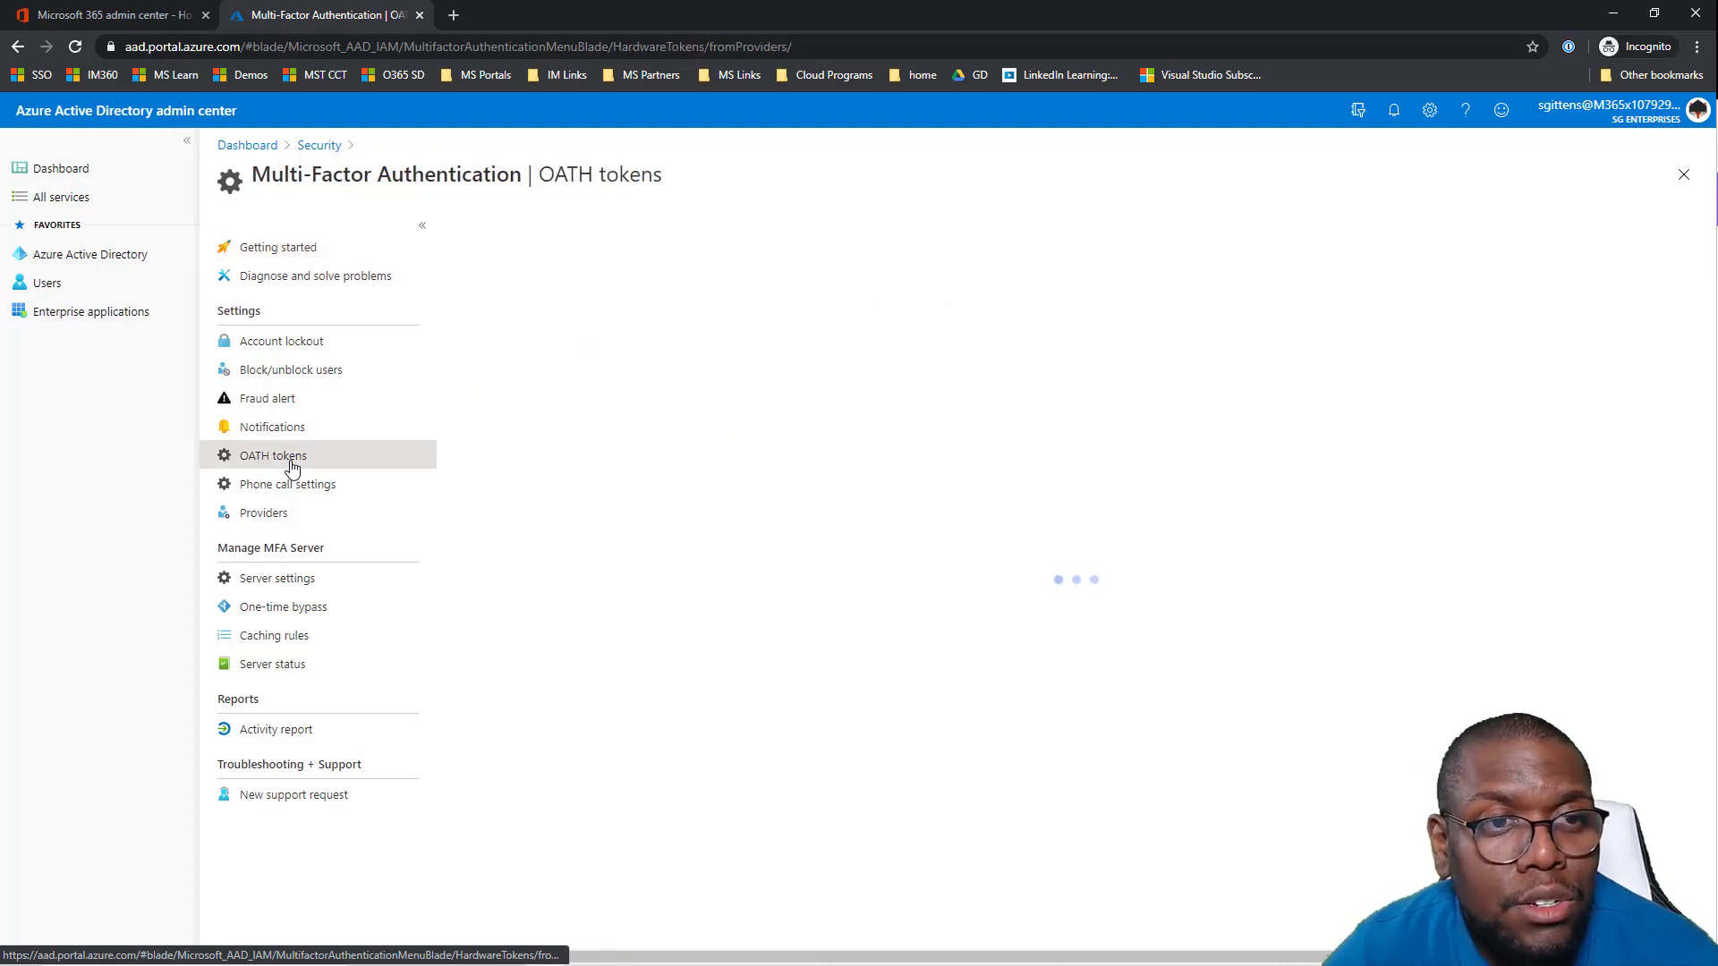
pyautogui.click(272, 454)
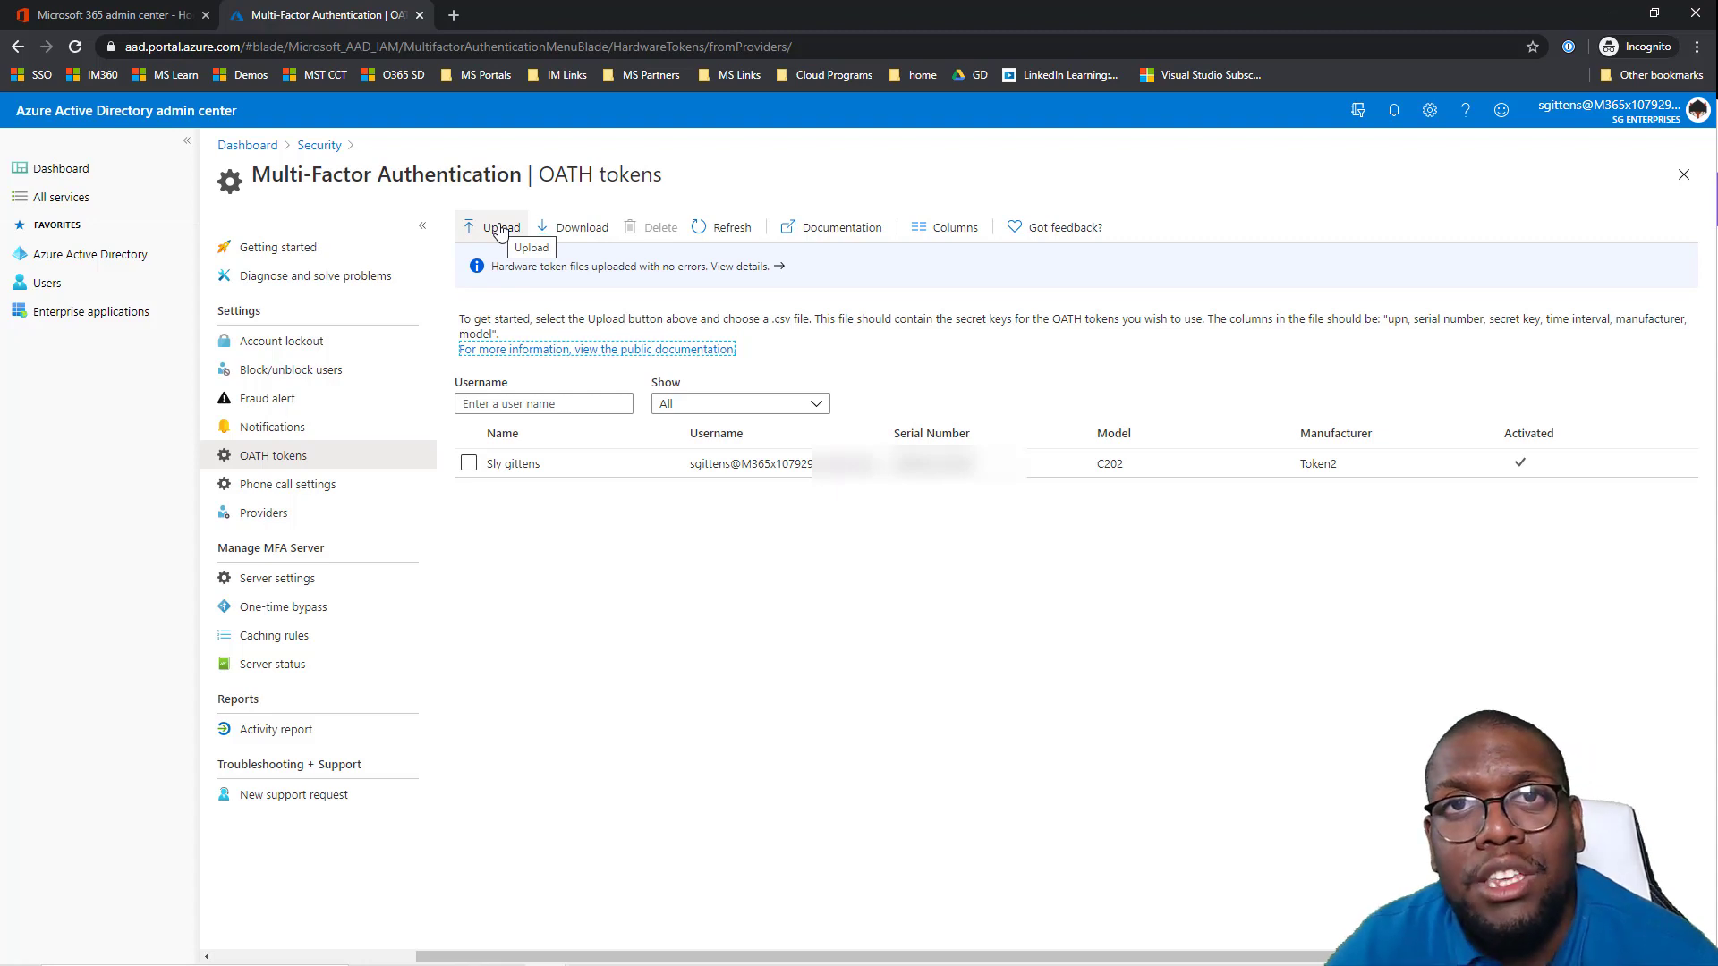
pyautogui.moveTo(640, 444)
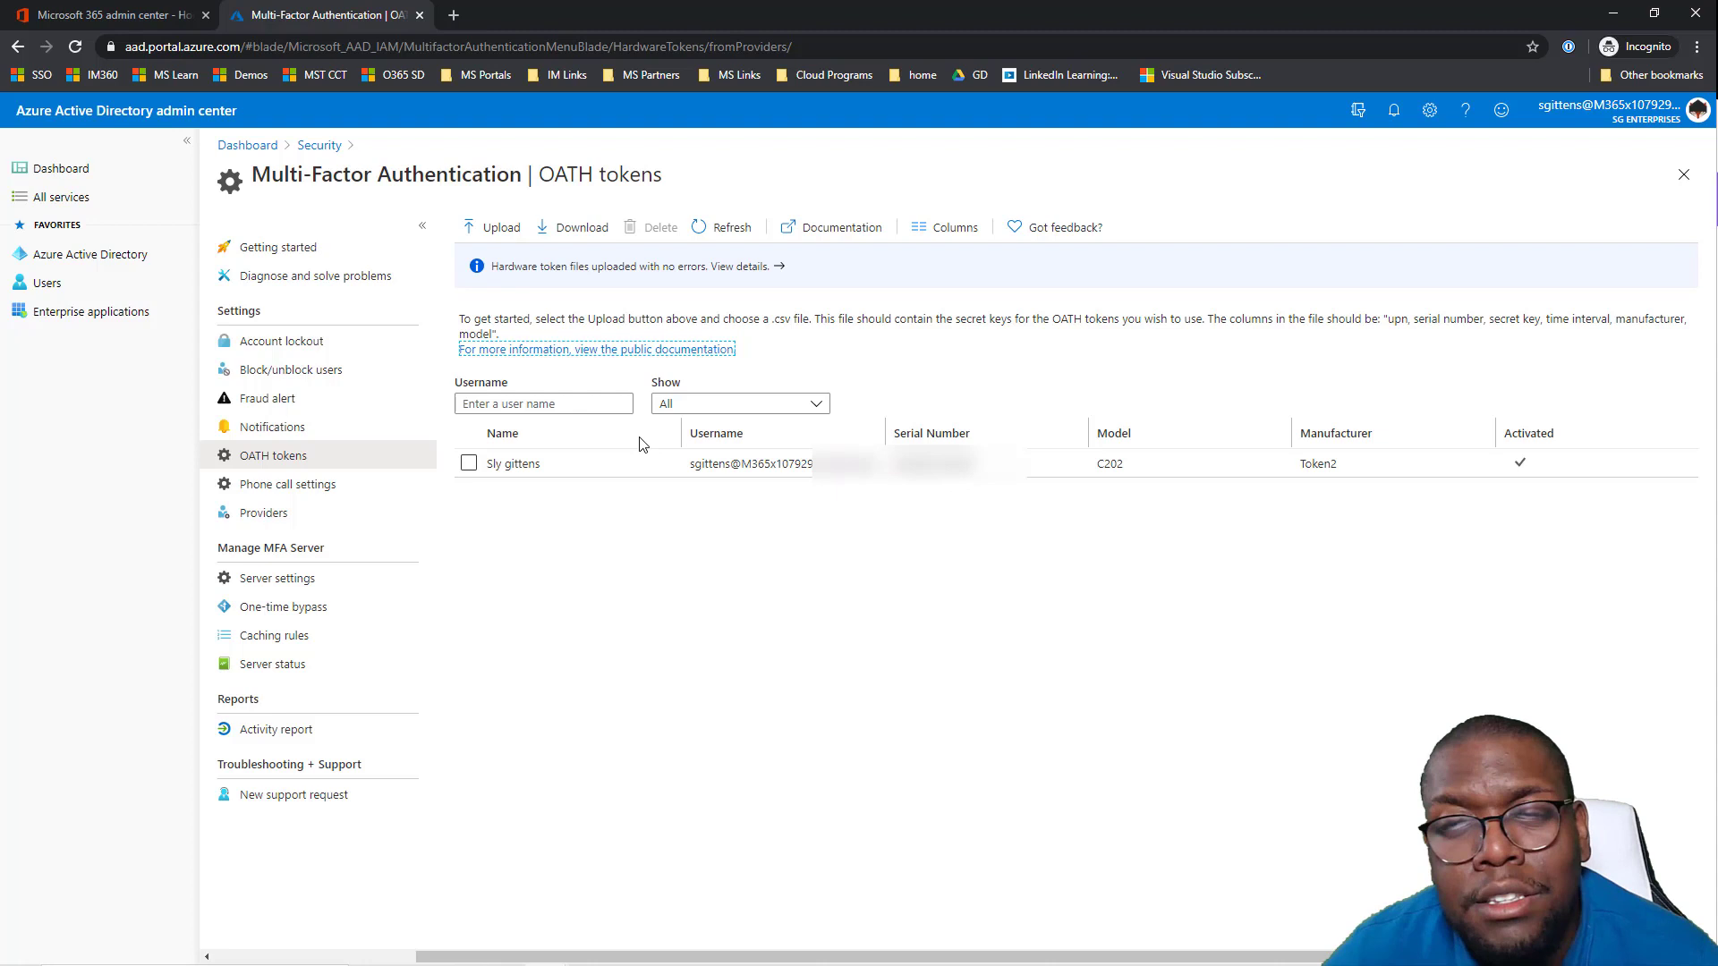
pyautogui.moveTo(653, 451)
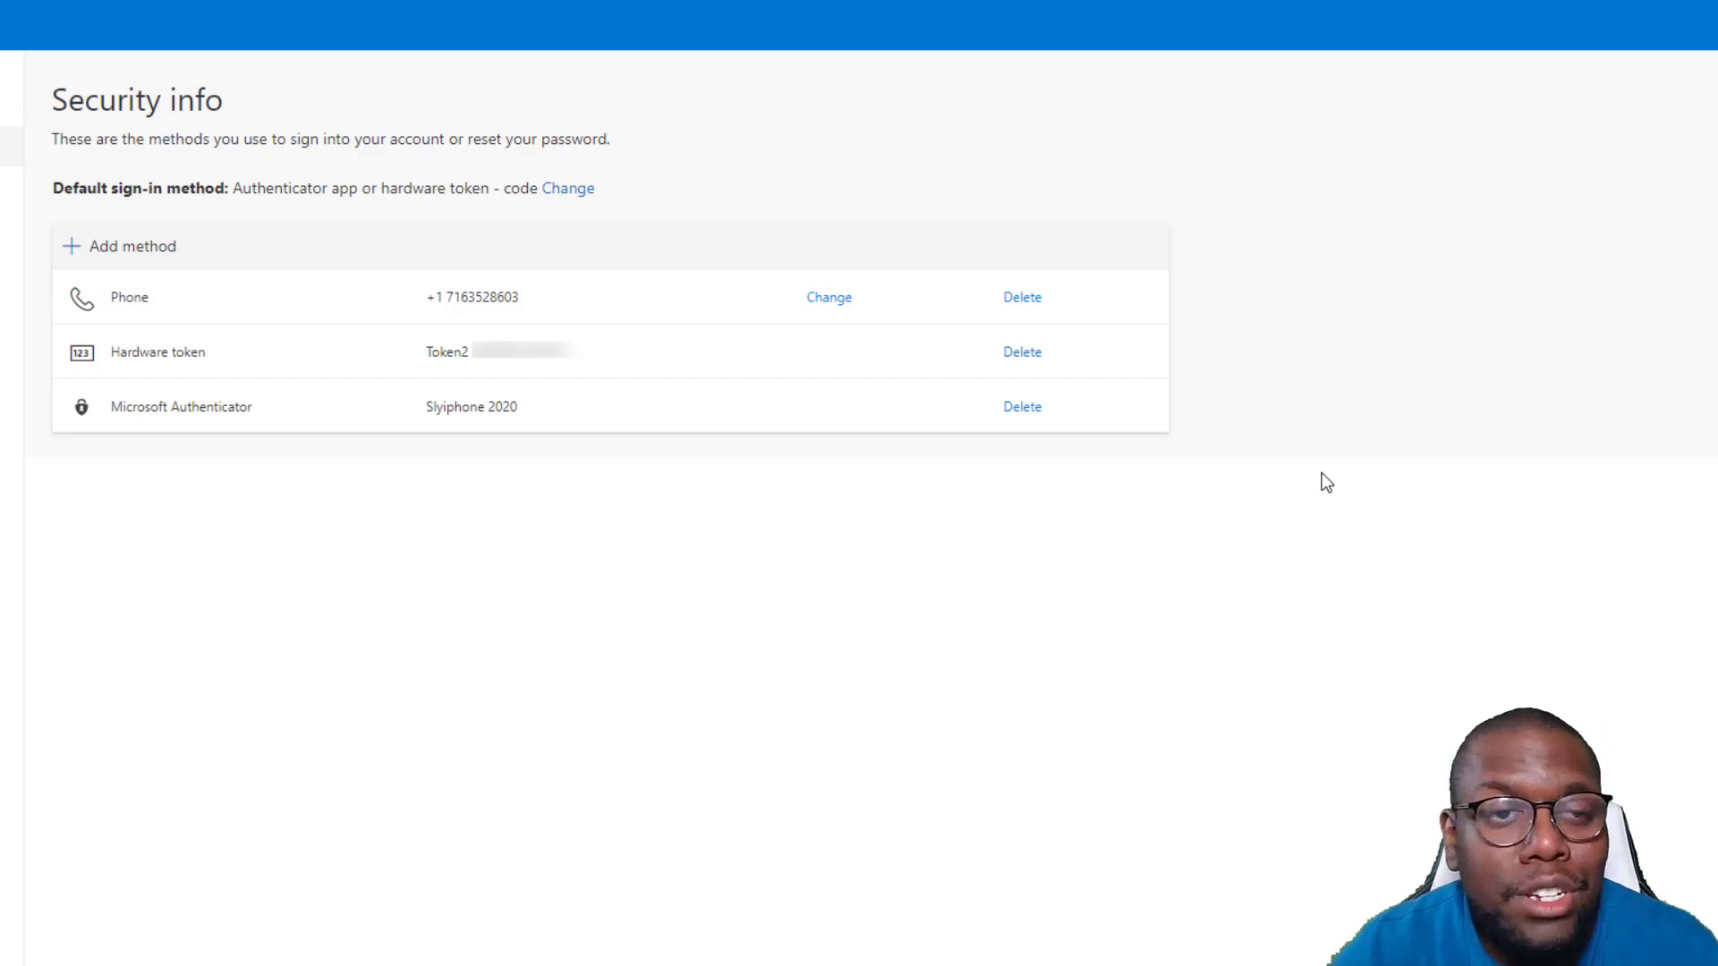
pyautogui.moveTo(914, 494)
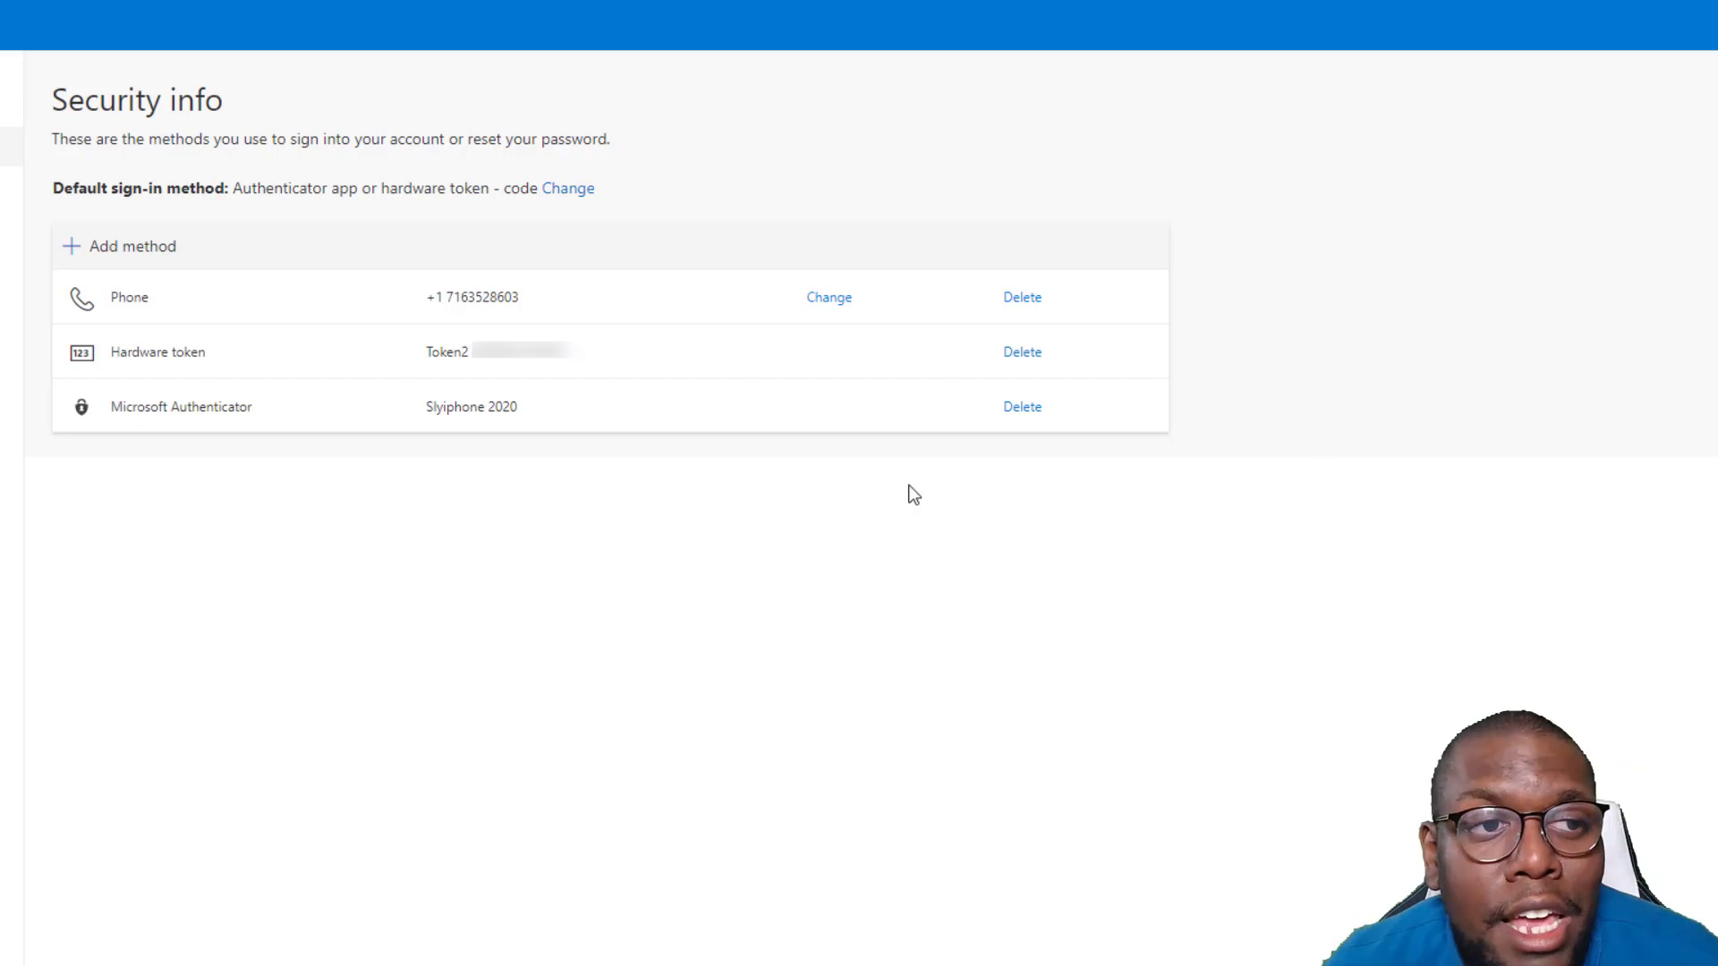
pyautogui.moveTo(945, 584)
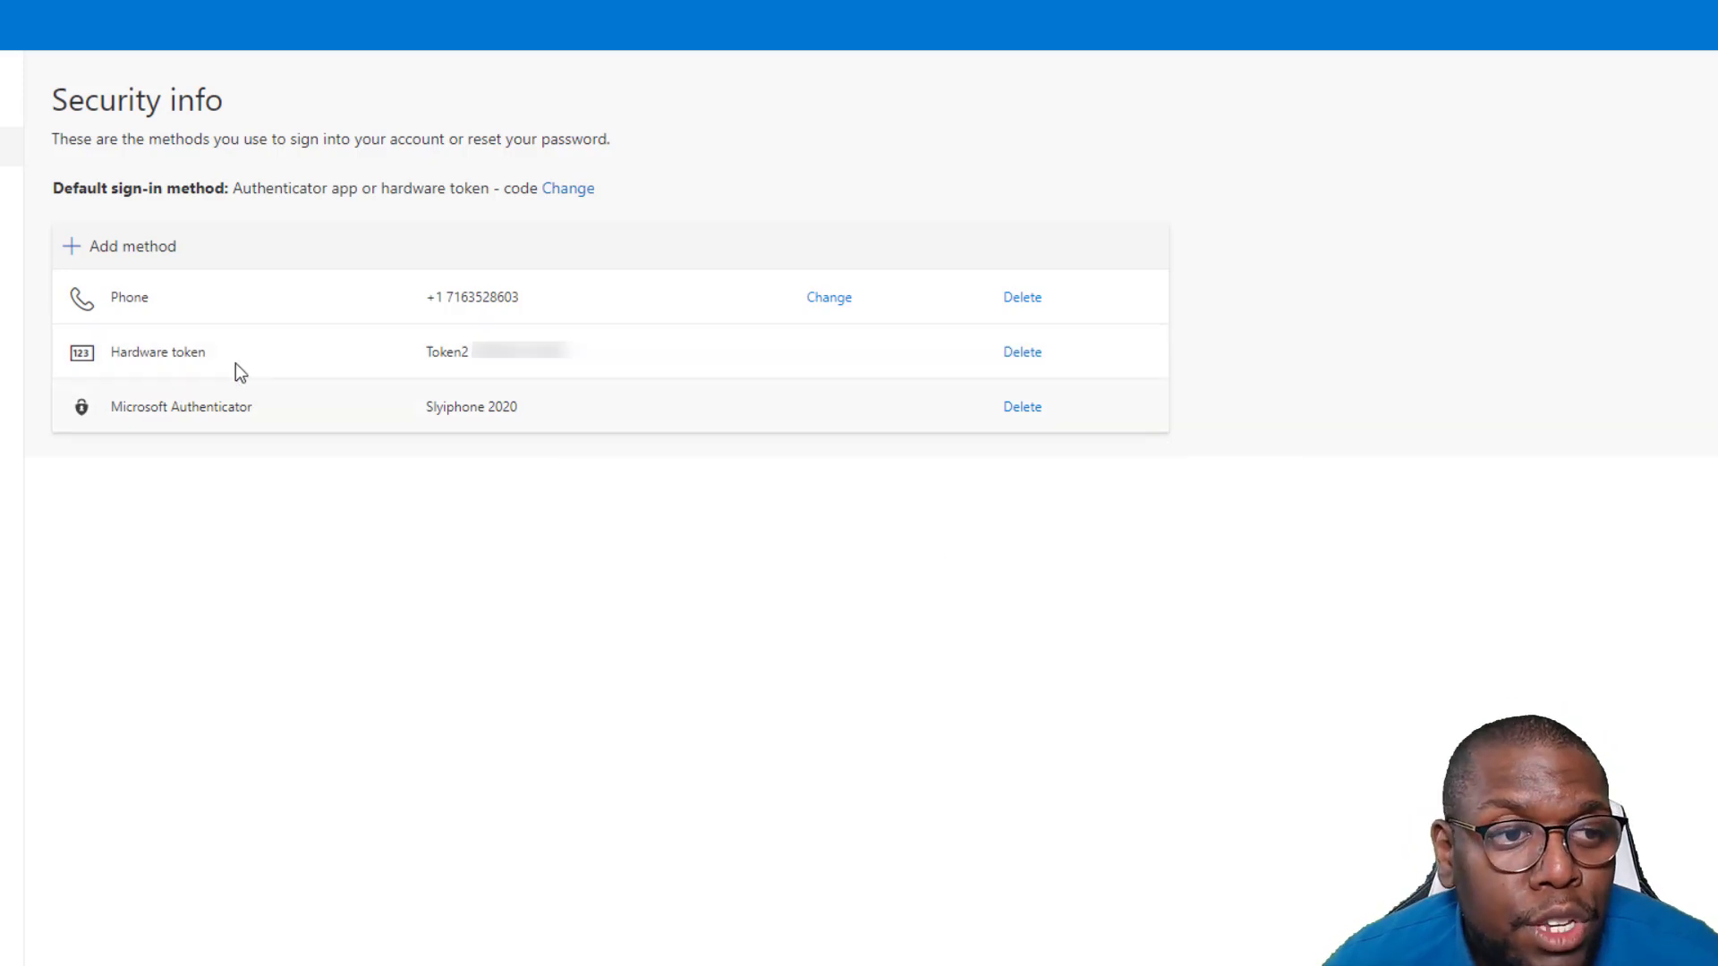
pyautogui.moveTo(333, 378)
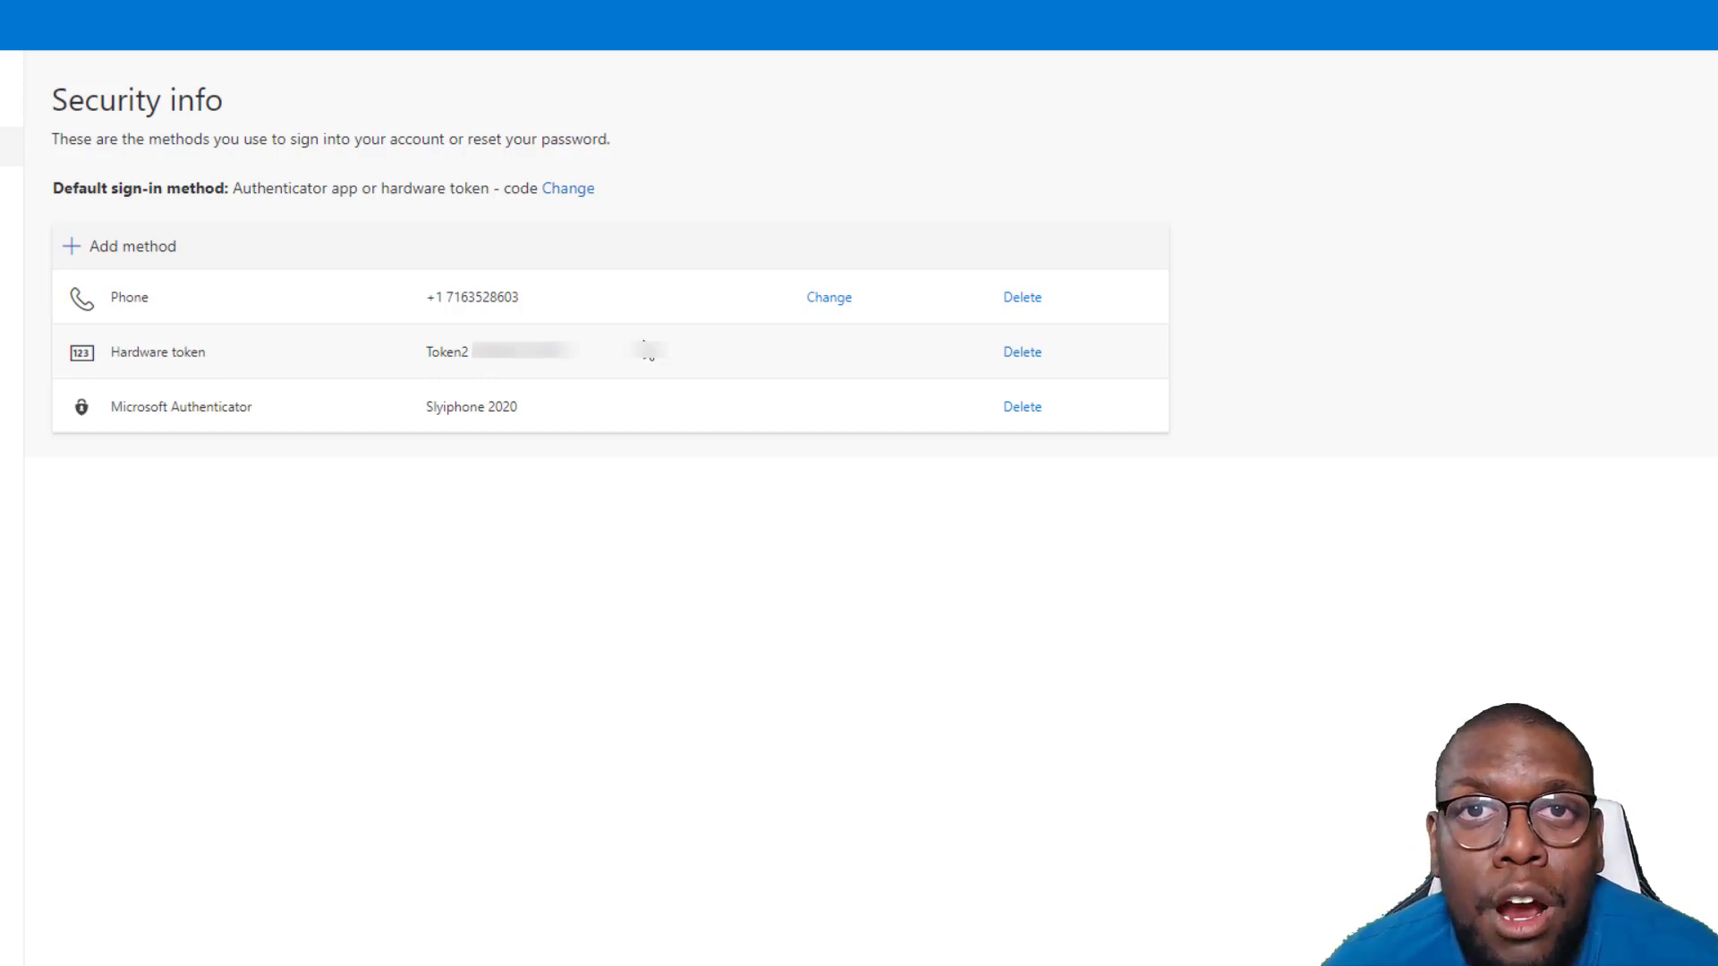
pyautogui.moveTo(668, 351)
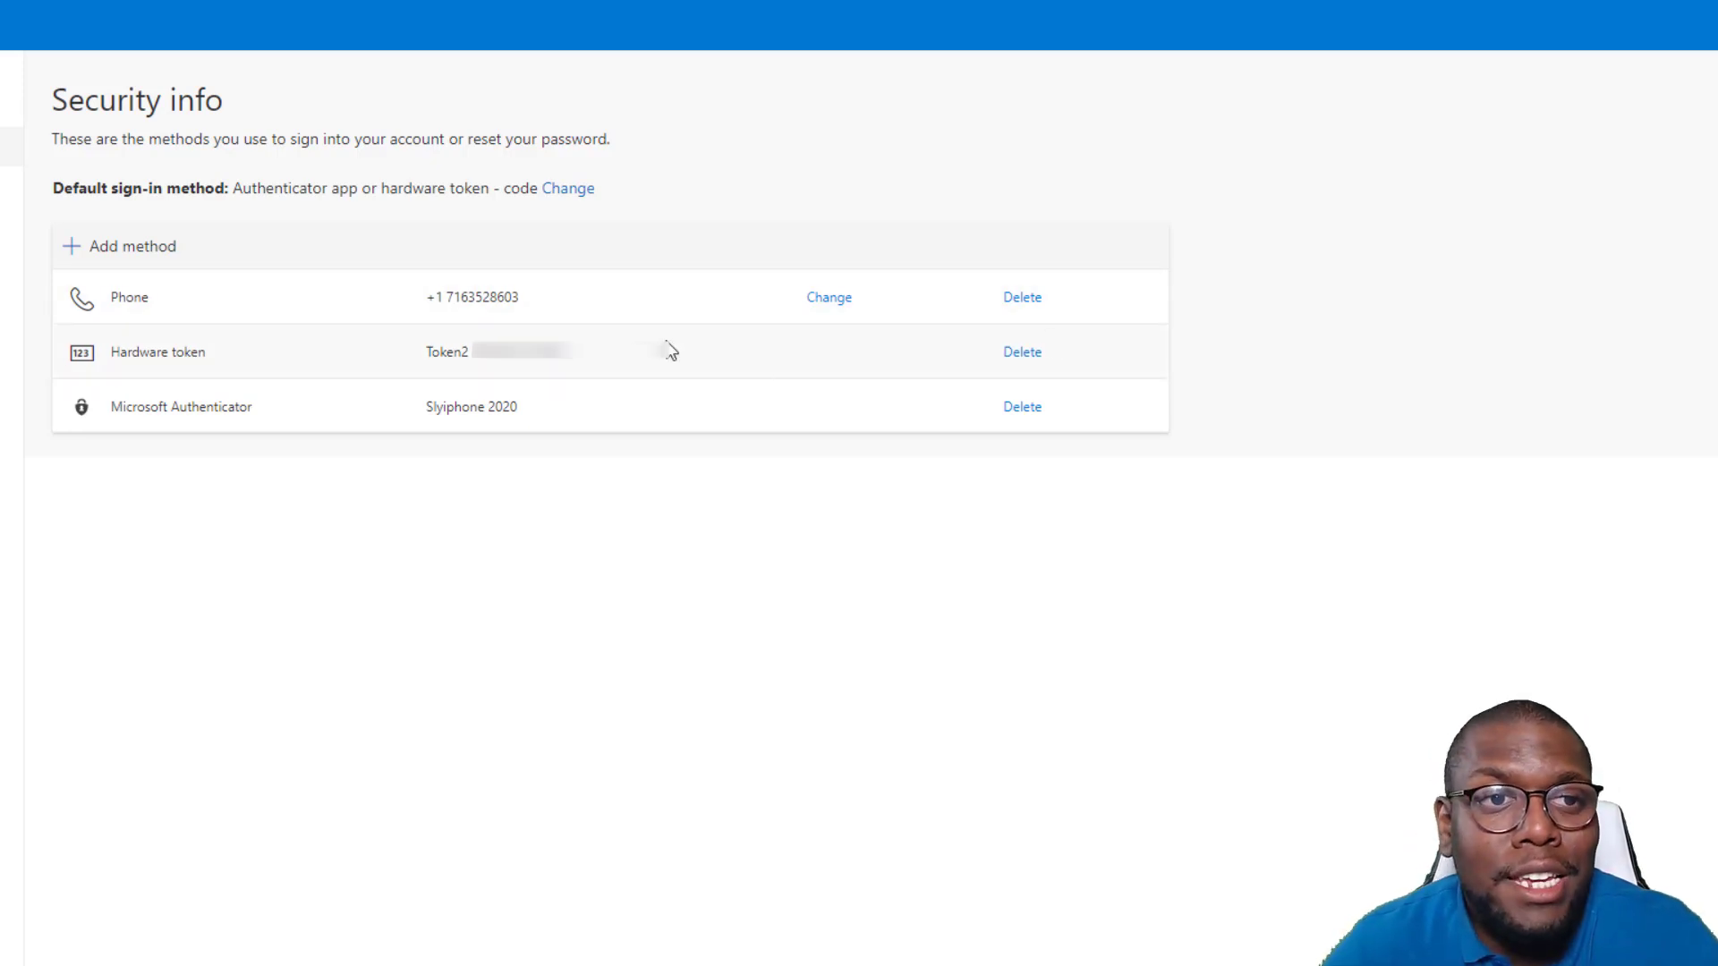
pyautogui.moveTo(569, 188)
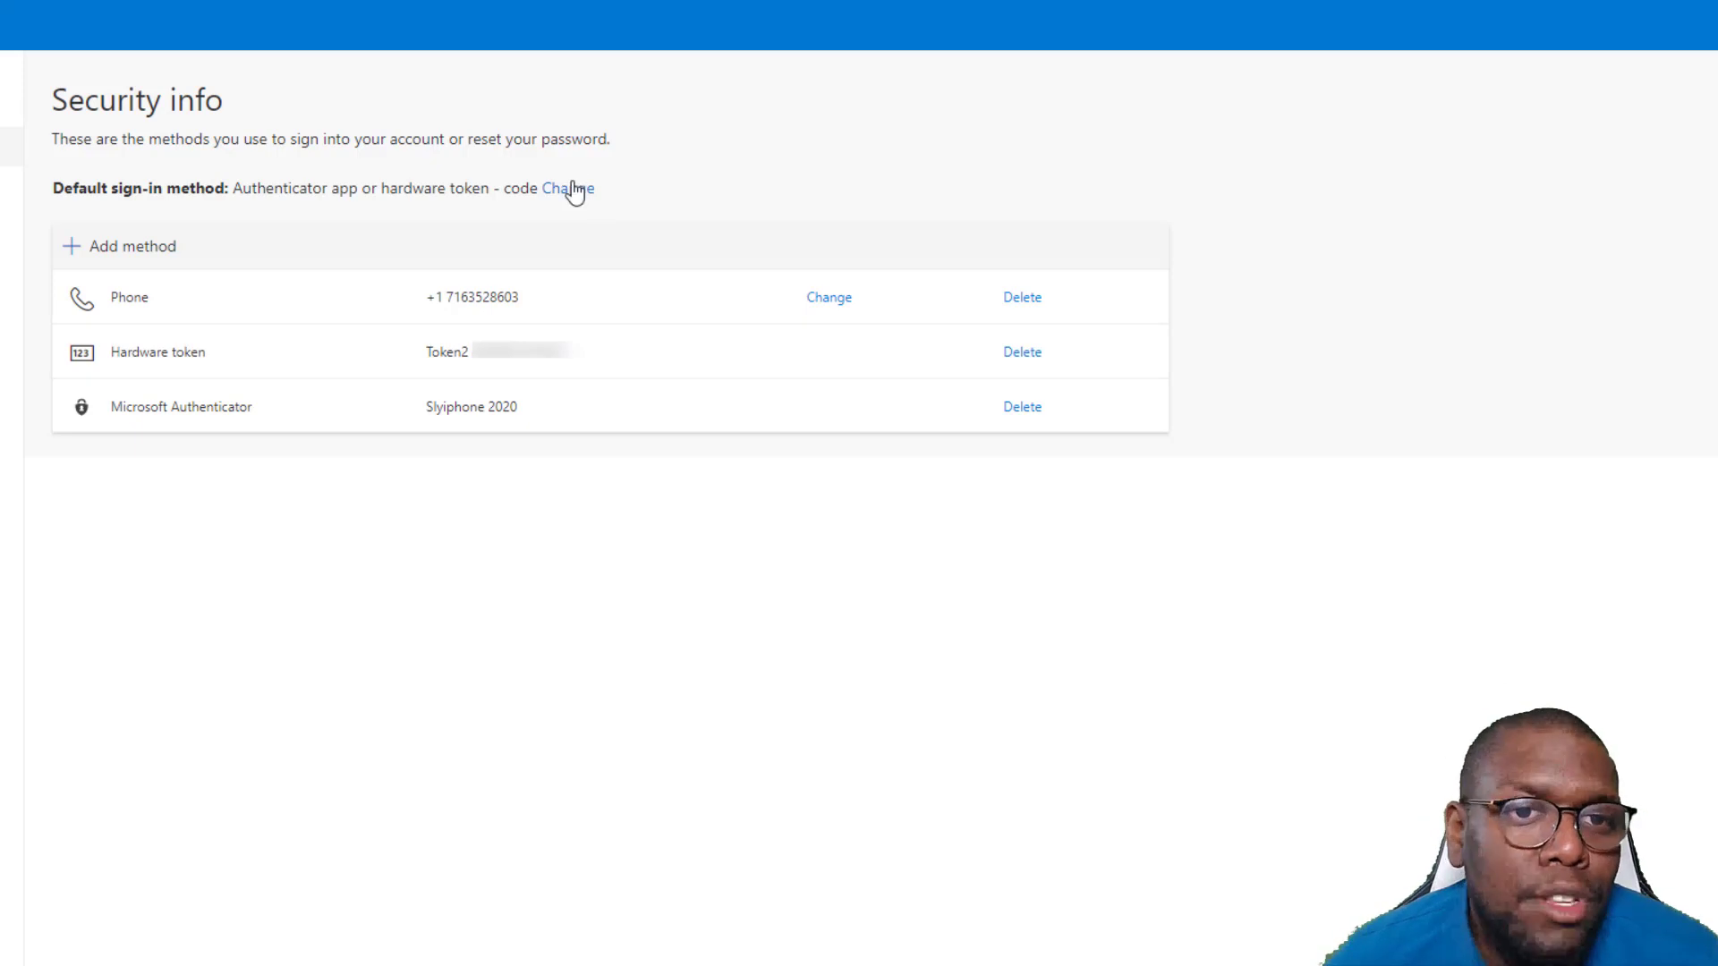
# - Set the default sign-in method to 'Authenticator app or hardware token - code'
pyautogui.click(568, 188)
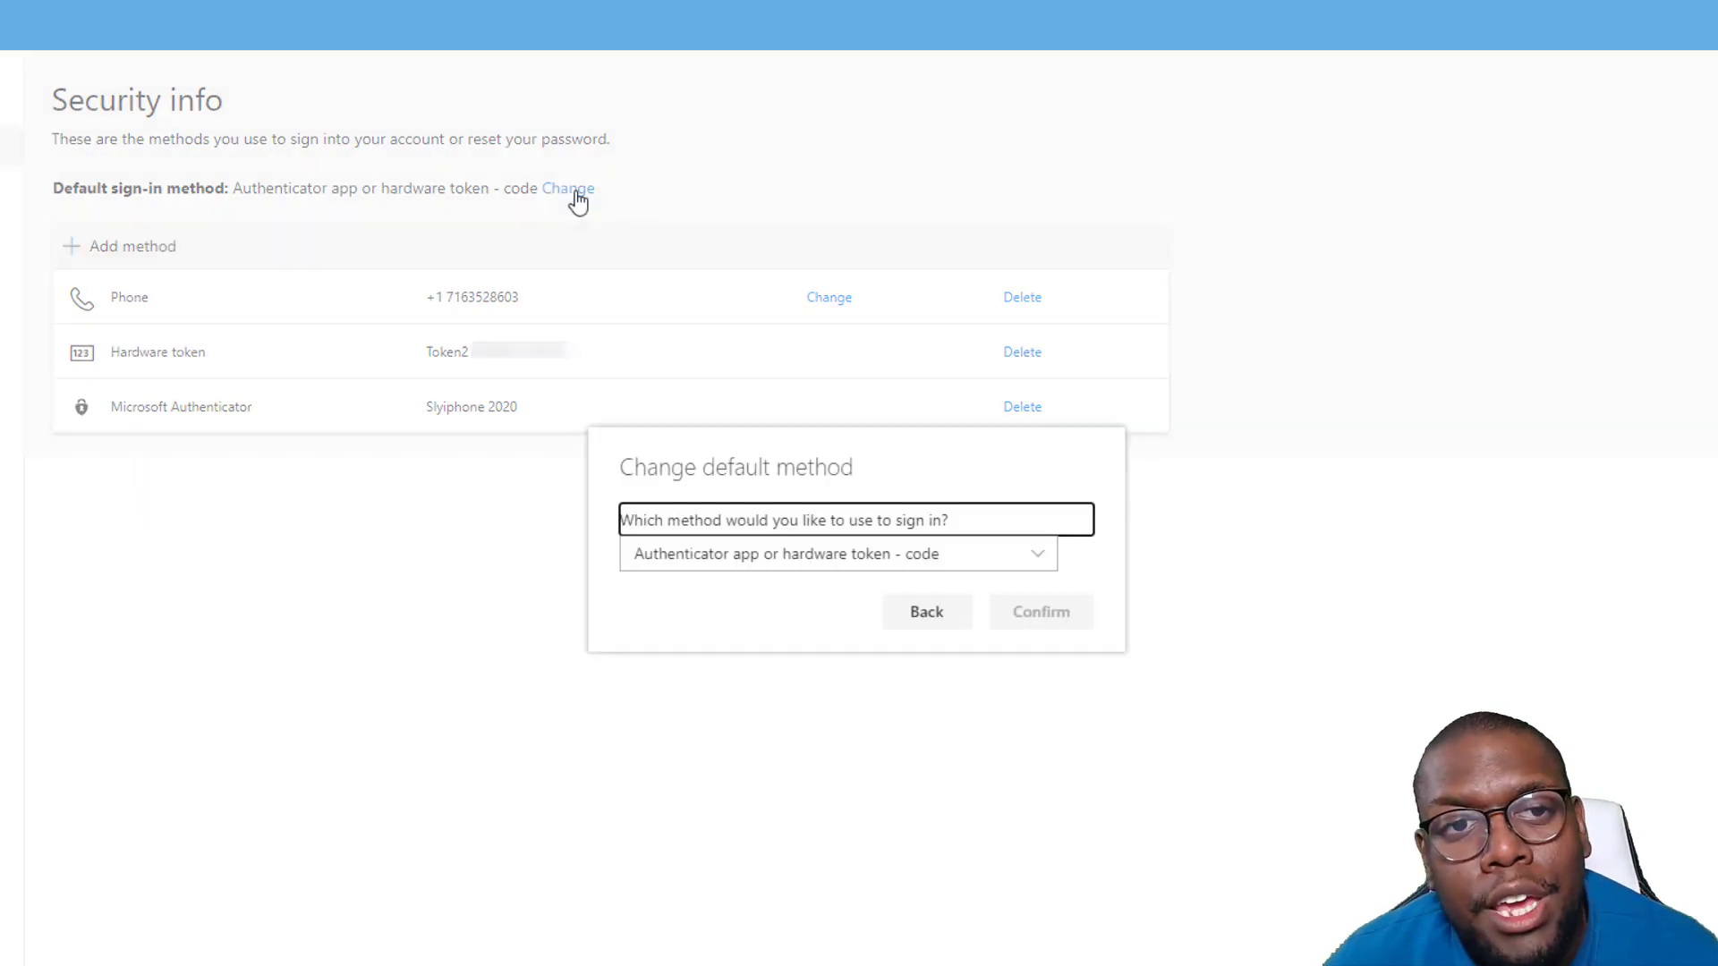
pyautogui.moveTo(991, 574)
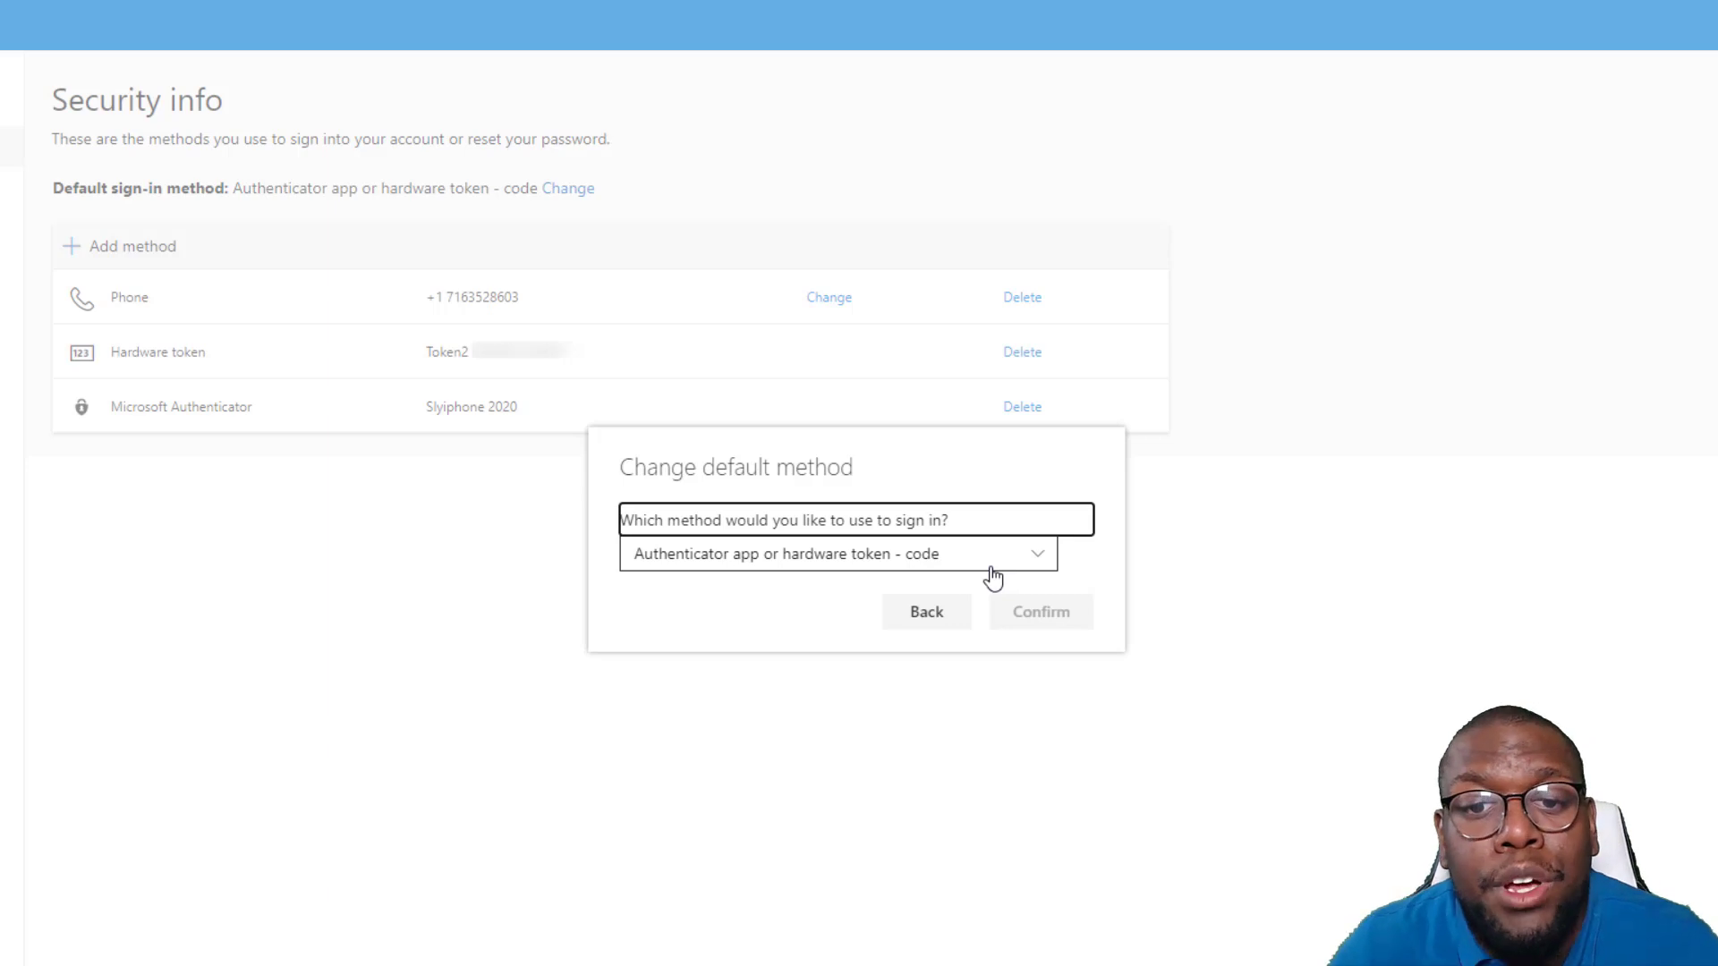
pyautogui.click(925, 612)
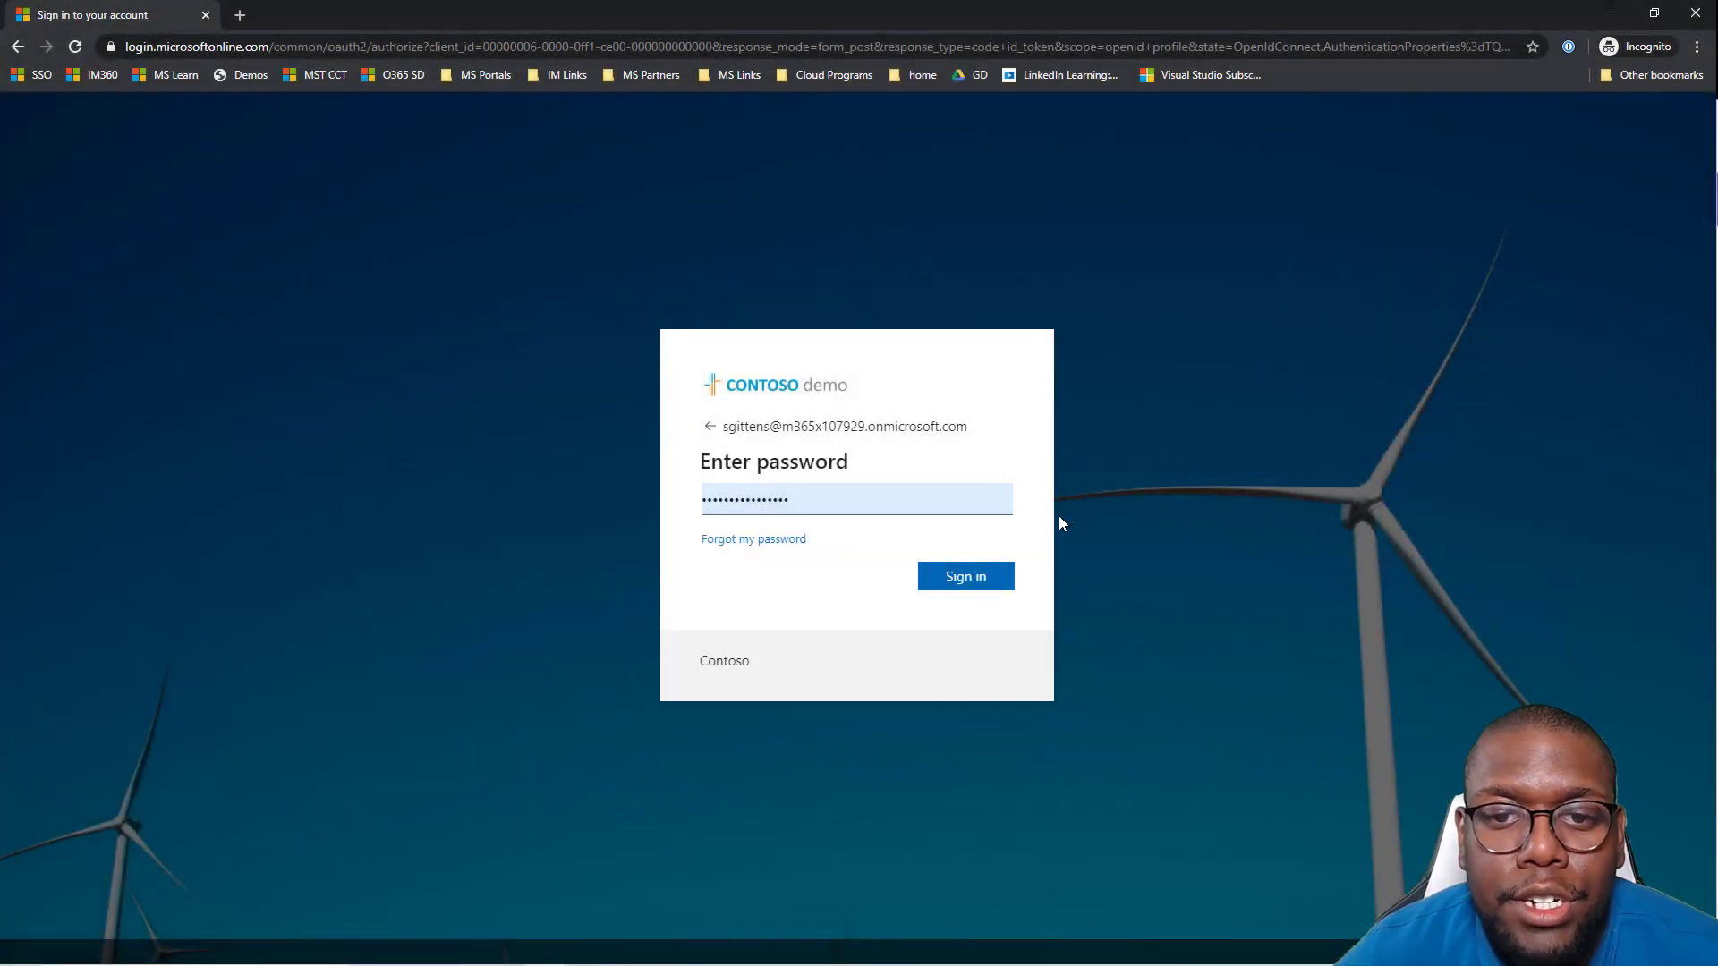
pyautogui.click(965, 576)
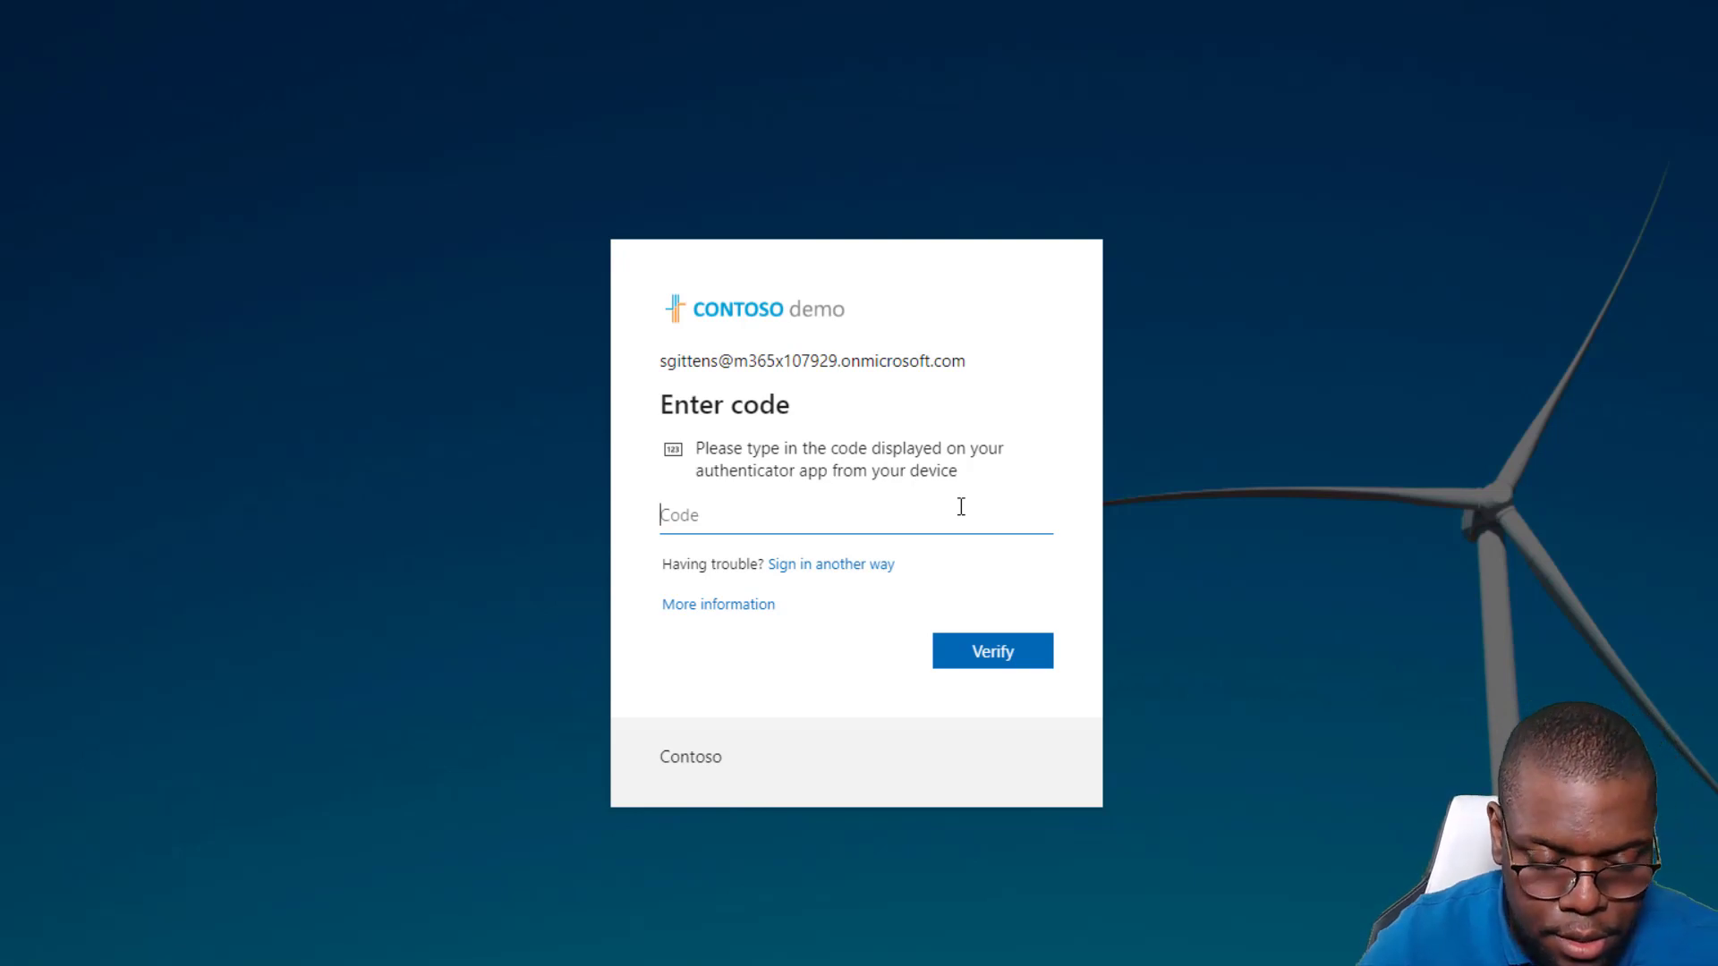
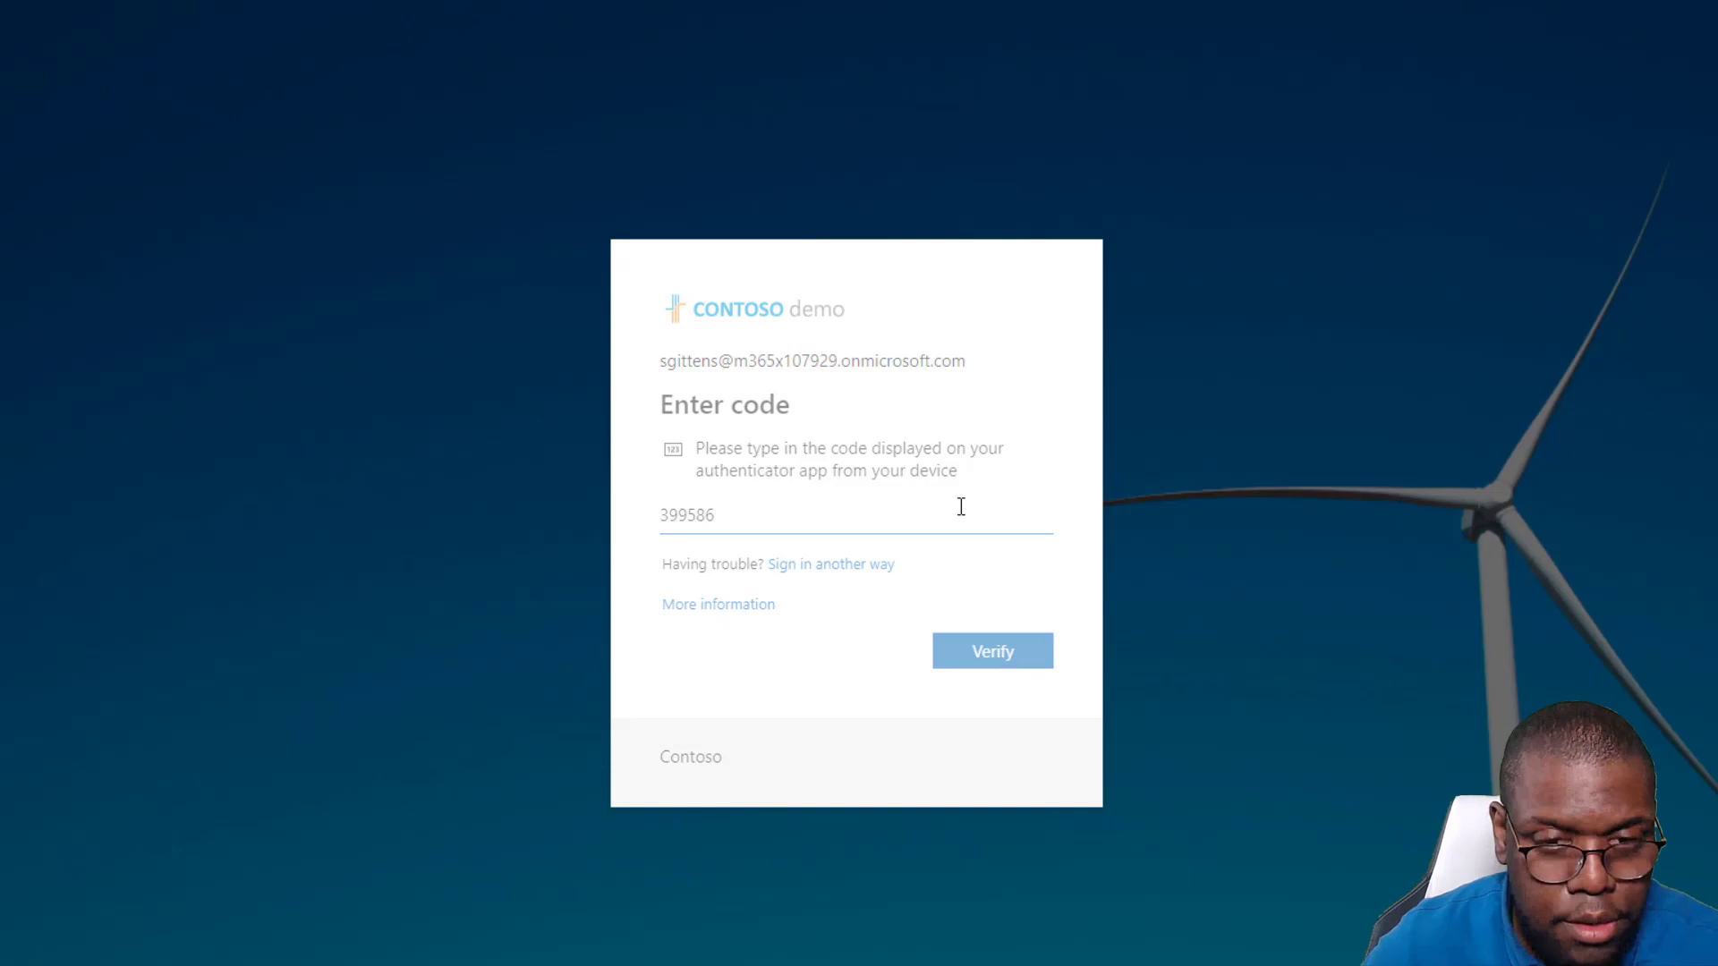
pyautogui.click(990, 651)
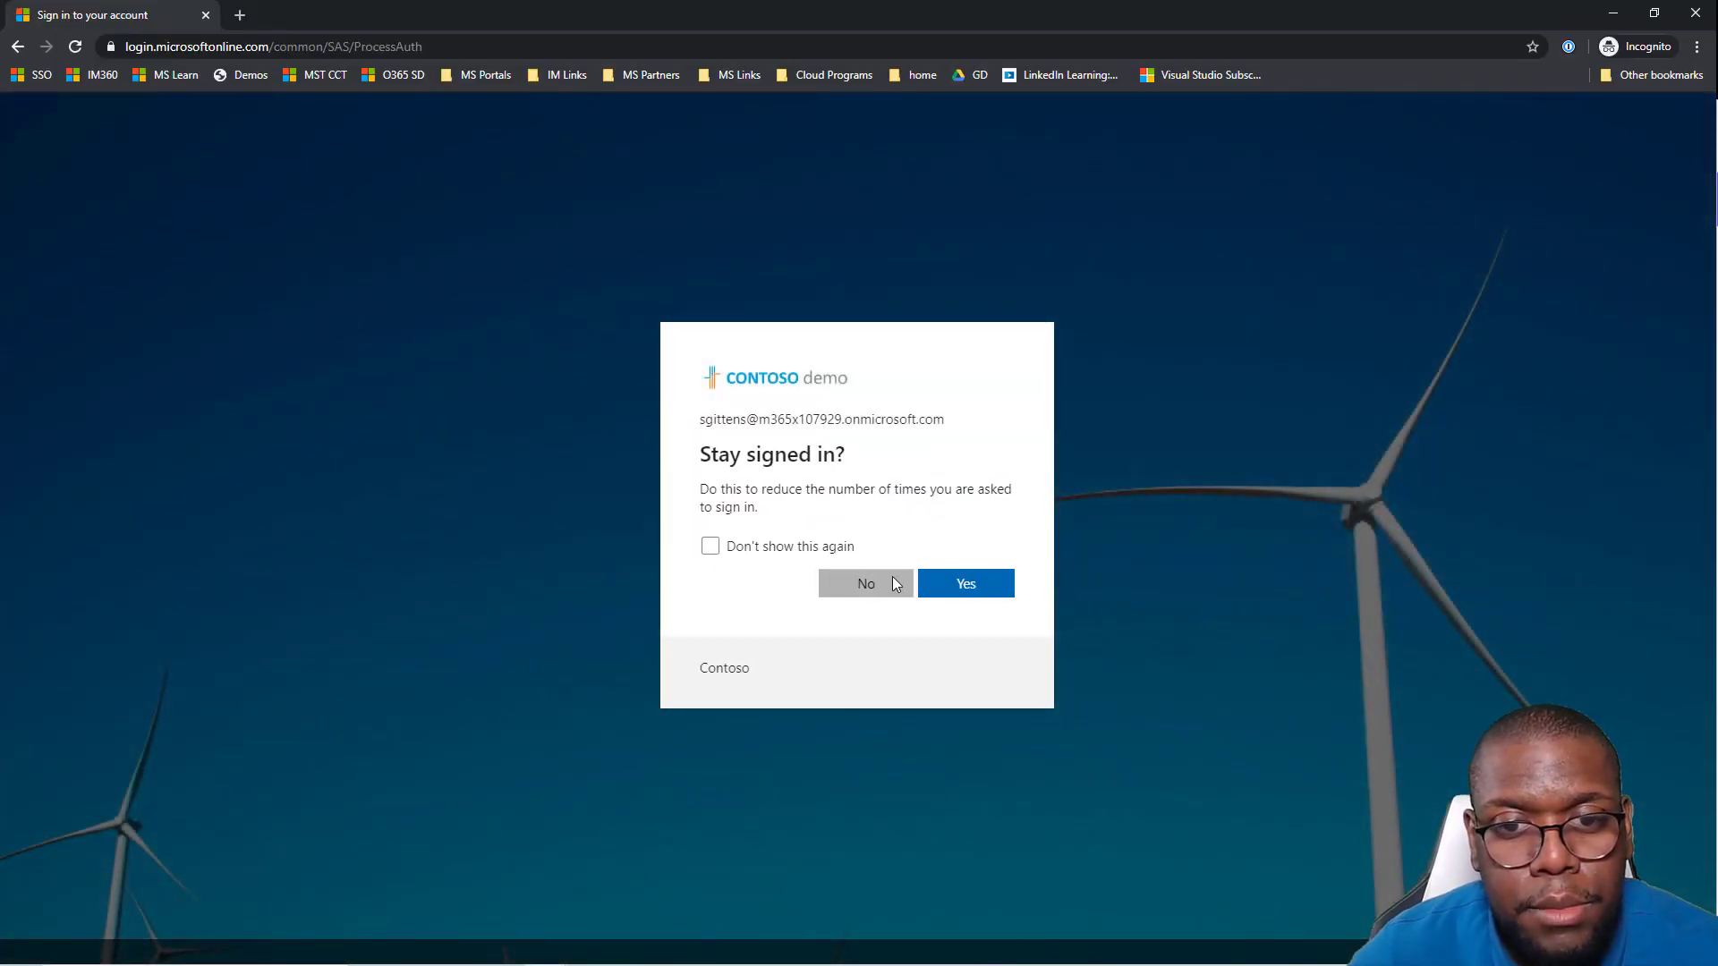
pyautogui.click(962, 584)
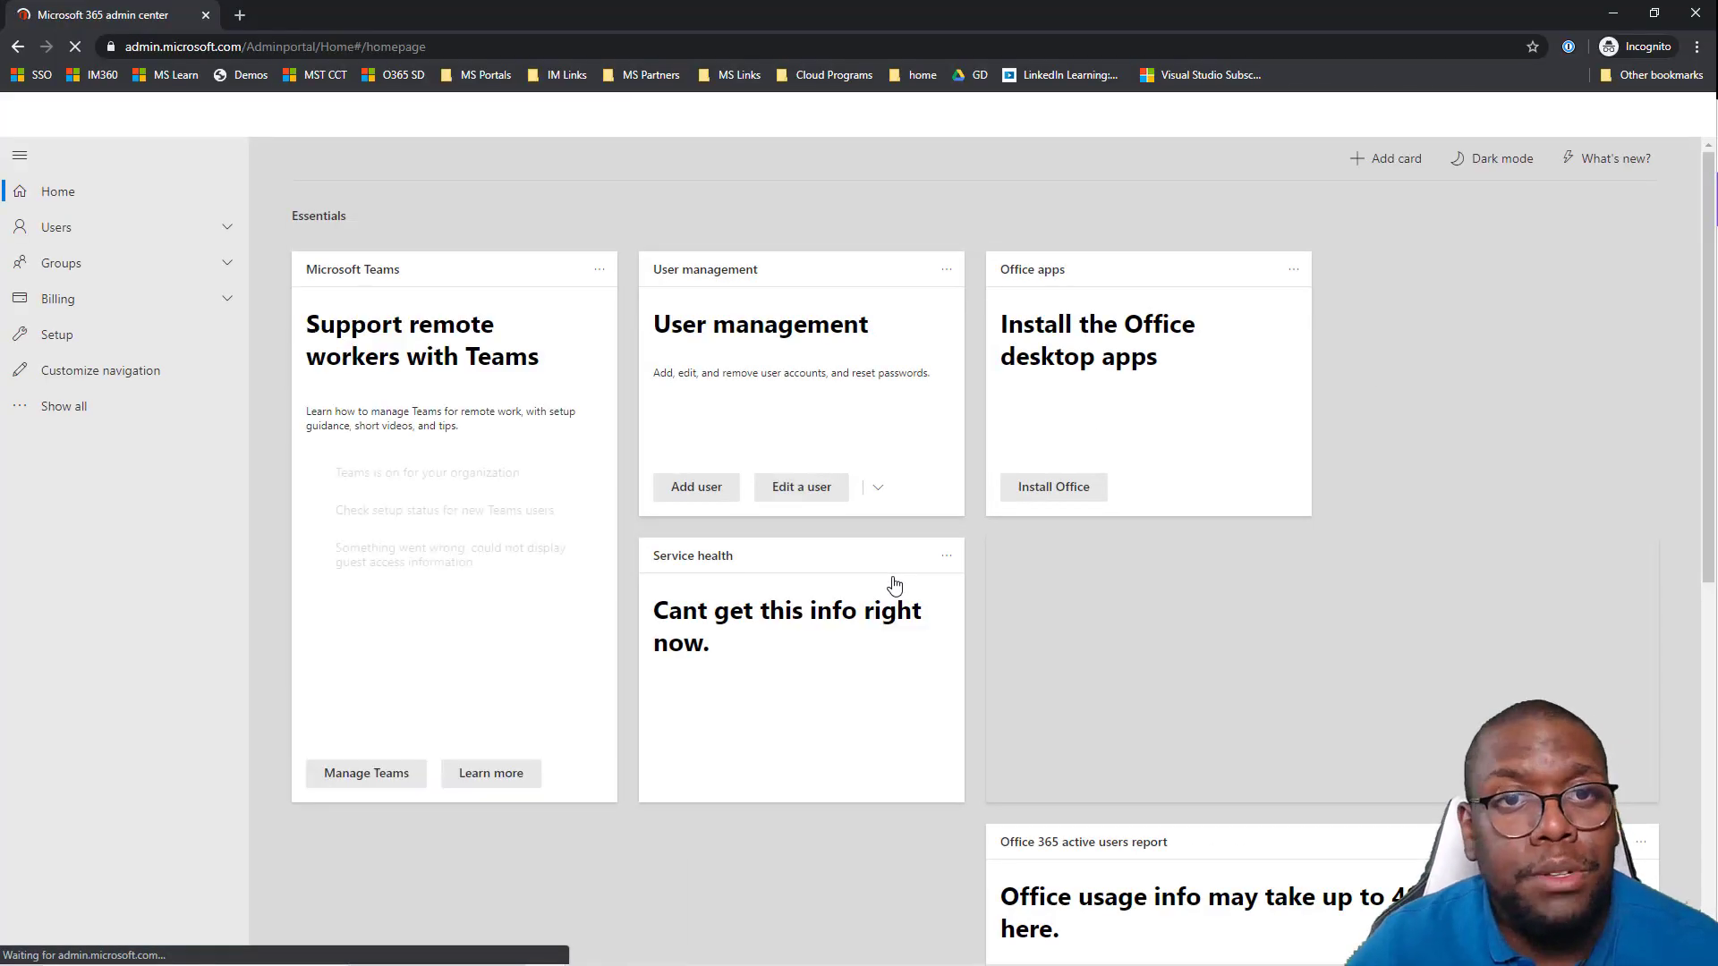